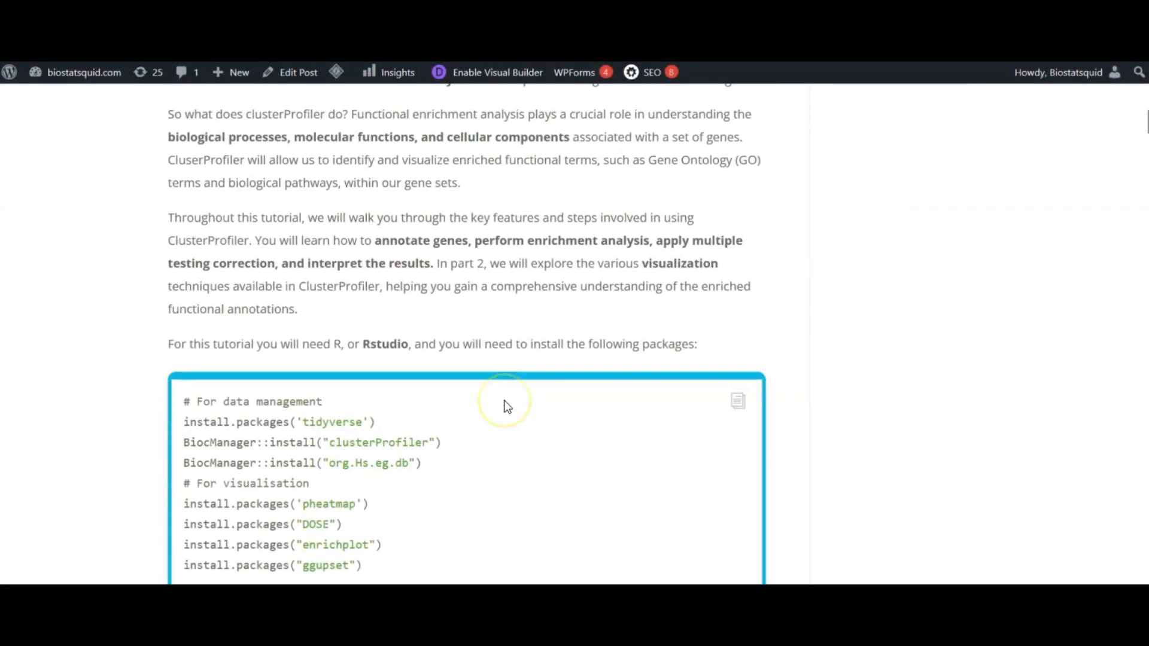
Scroll the blog post down to the library() setup code block.
{"action": "scroll", "scroll_direction": "down", "scroll_amount": 3}
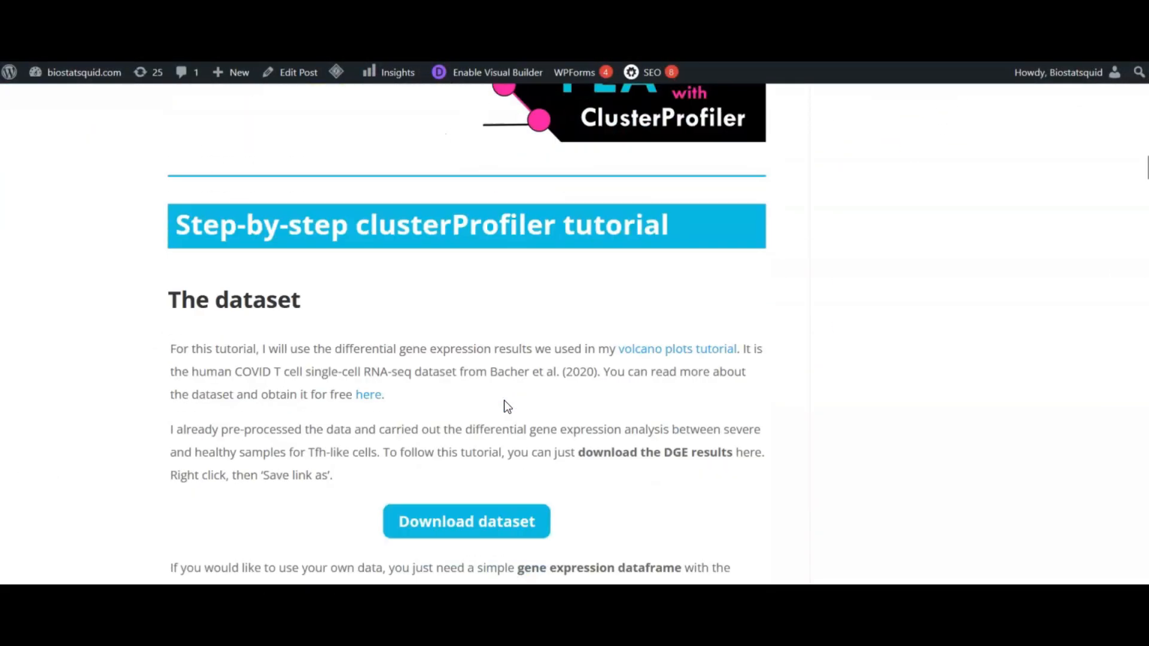
{"action": "scroll", "scroll_direction": "down", "scroll_amount": 3}
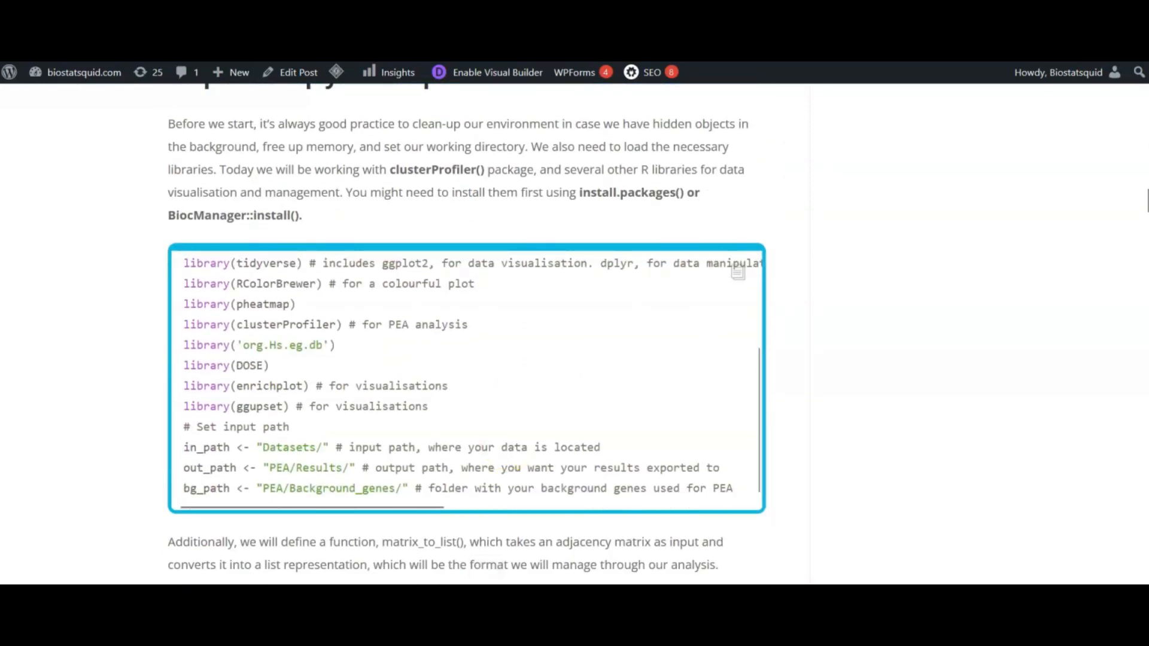
{"action": "scroll", "scroll_direction": "down", "scroll_amount": 3}
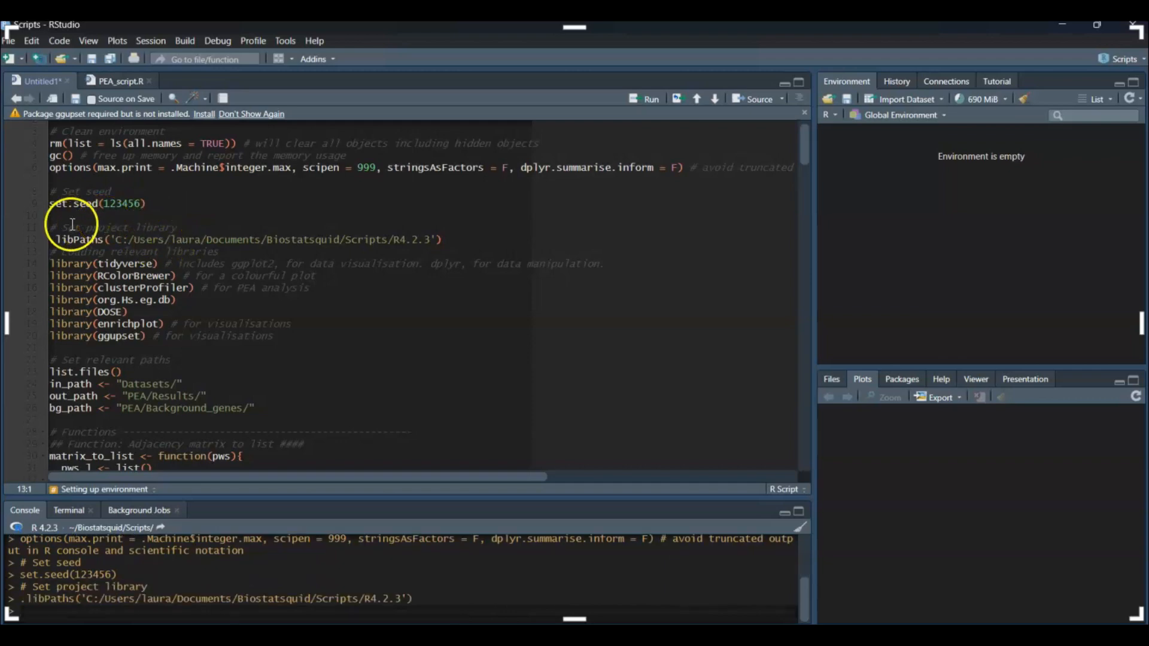
{"action": "mouse_move", "coordinate": [168, 428]}
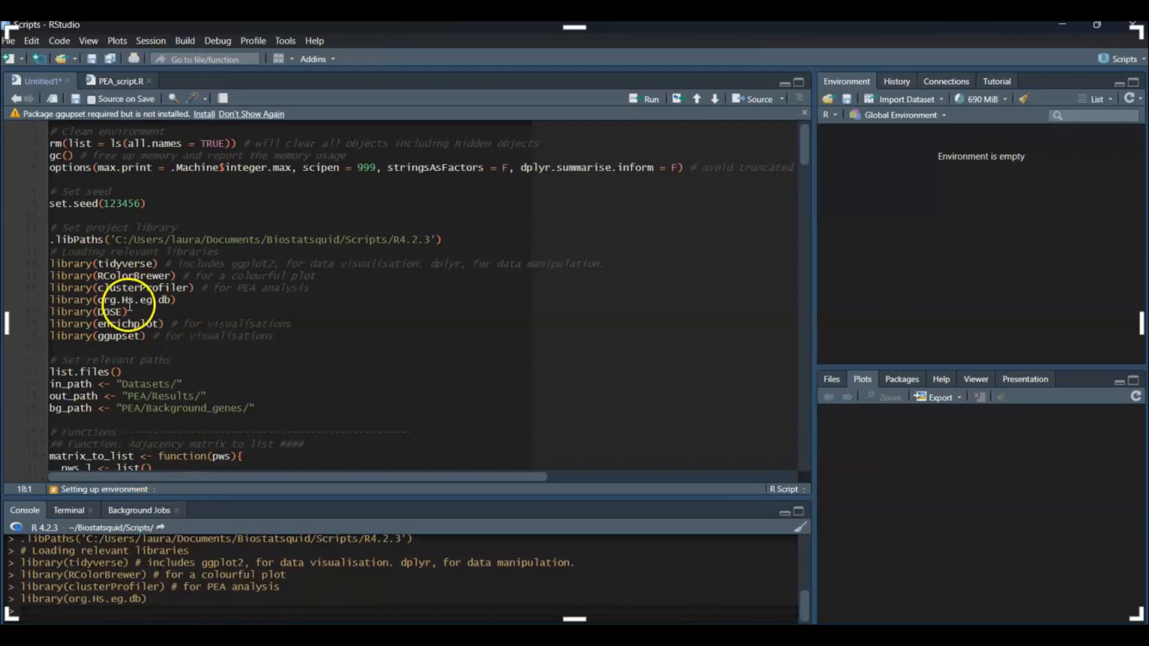
Load the analysis packages including org.Hs.eg.db and move down the script.
{"action": "double_click", "coordinate": [132, 299]}
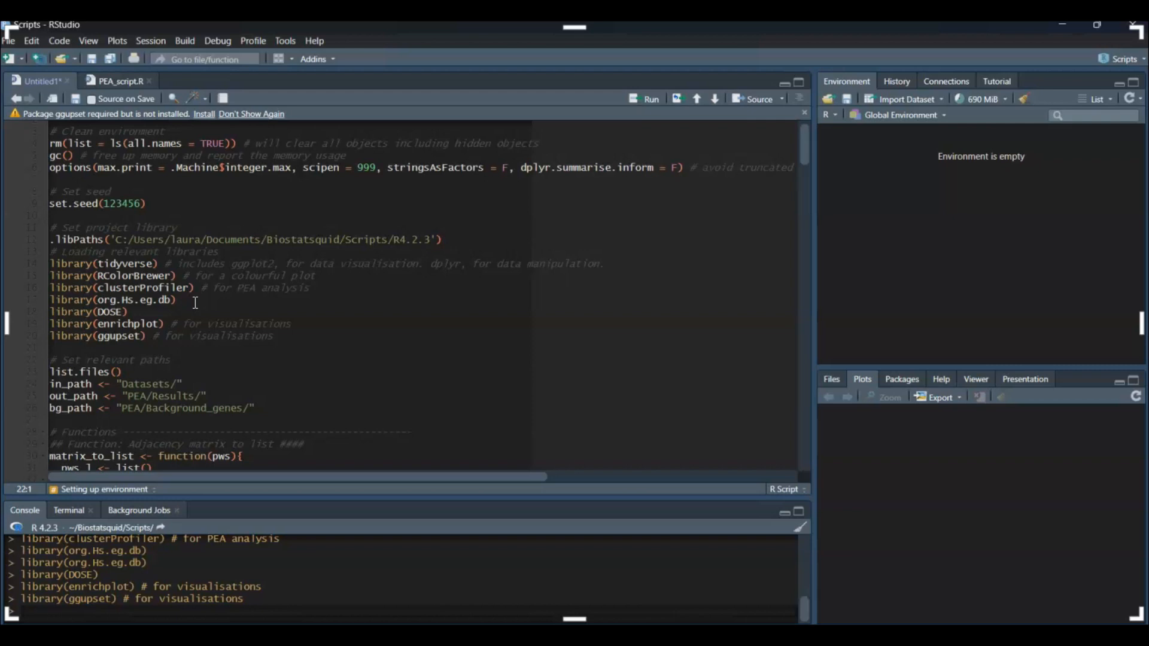
{"action": "scroll", "scroll_direction": "down", "scroll_amount": 3}
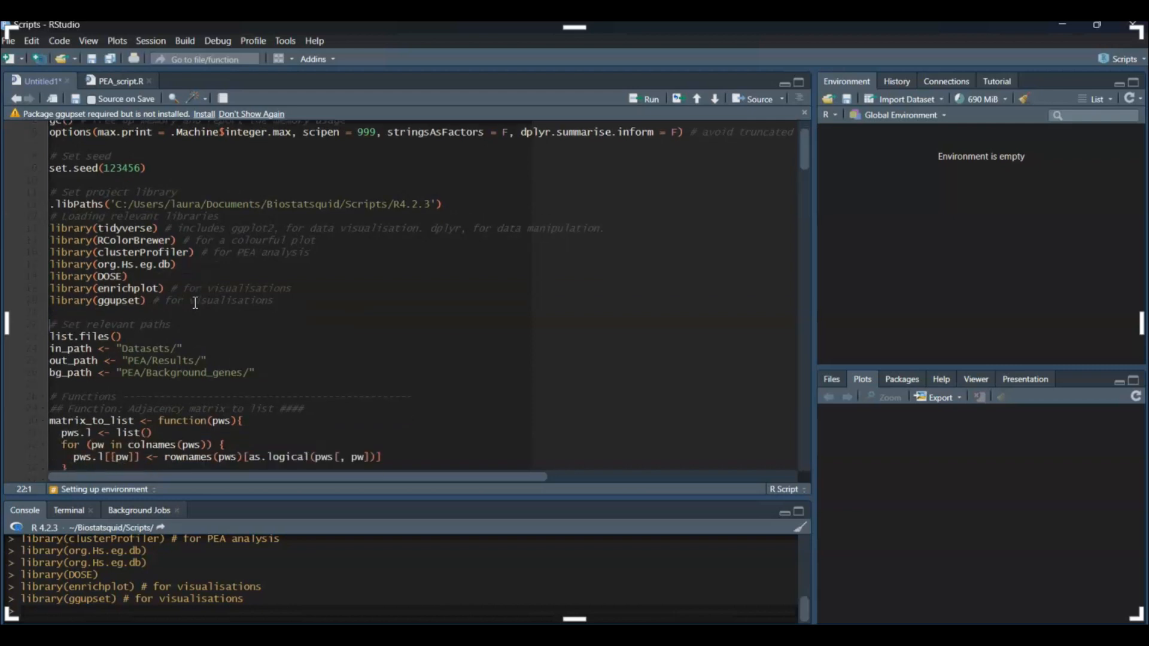
Run the in_path, out_path, bg_path assignments and define the matrix_to_list function.
{"action": "scroll", "scroll_direction": "down", "scroll_amount": 3}
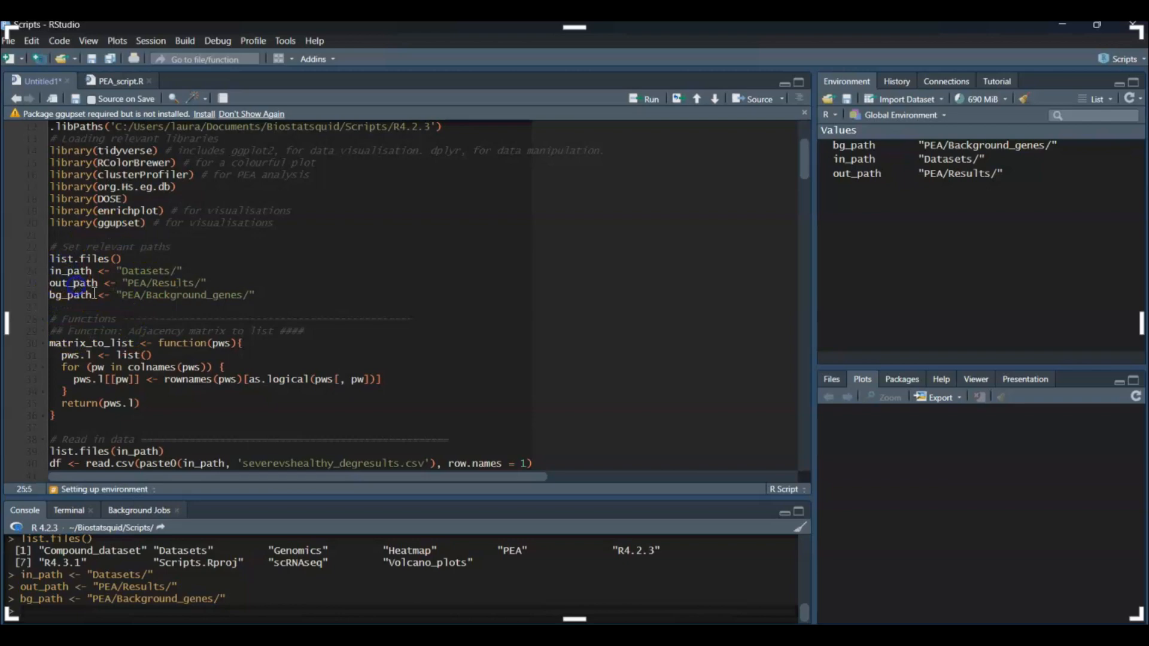
{"action": "left_click", "coordinate": [128, 354]}
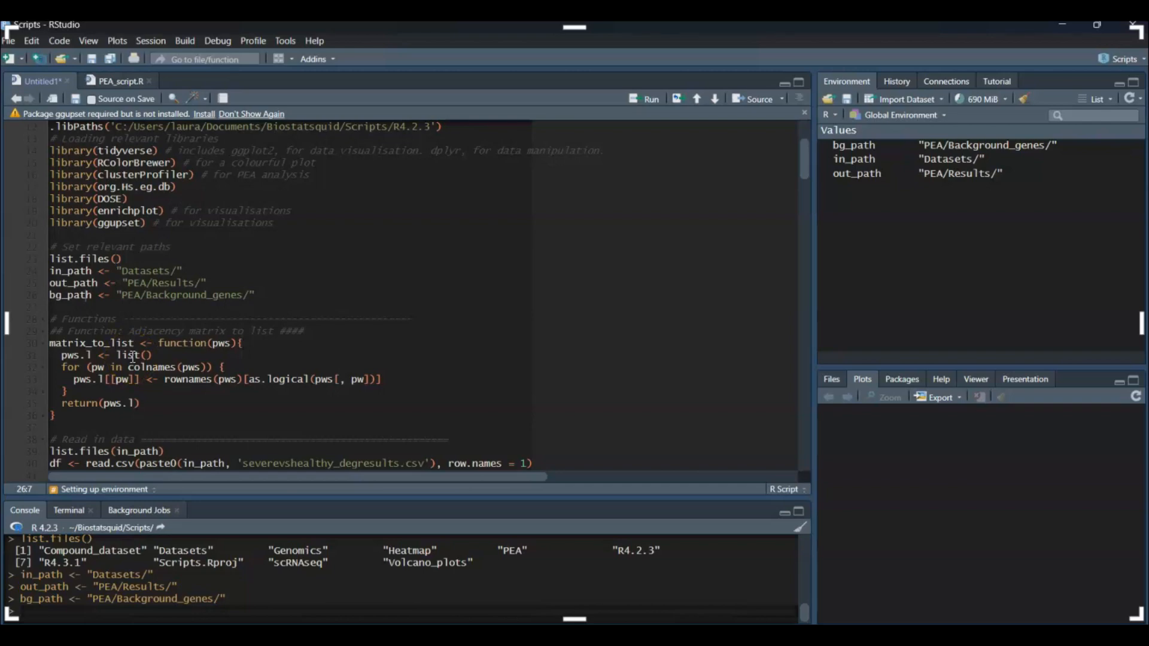
{"action": "mouse_move", "coordinate": [425, 243]}
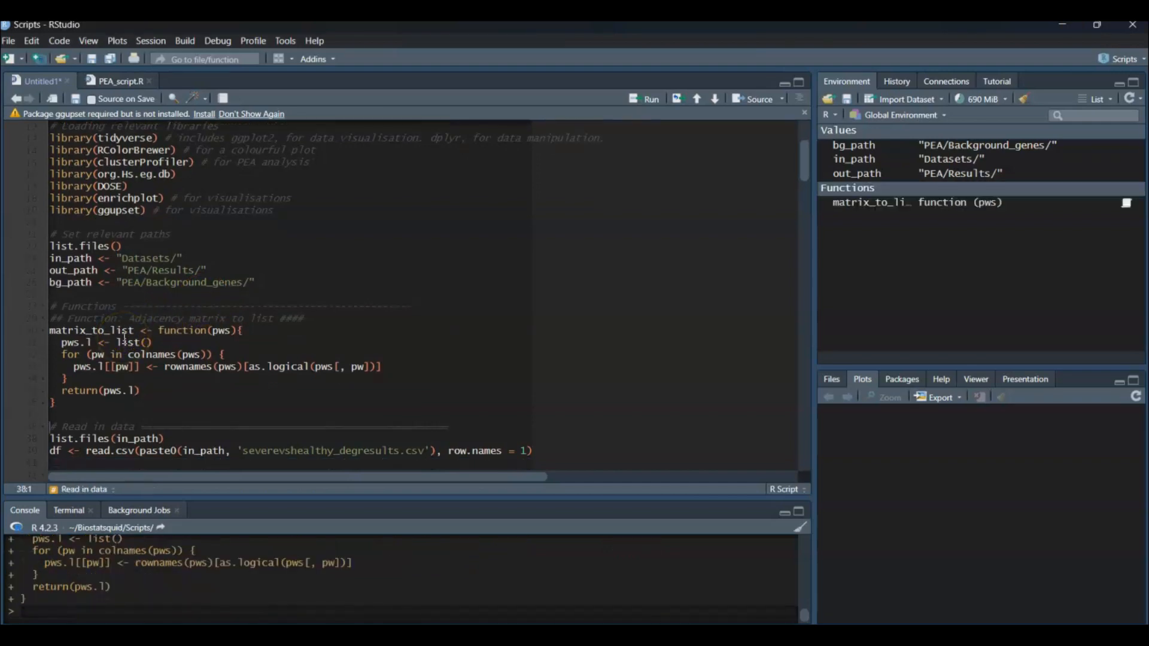
{"action": "double_click", "coordinate": [90, 331]}
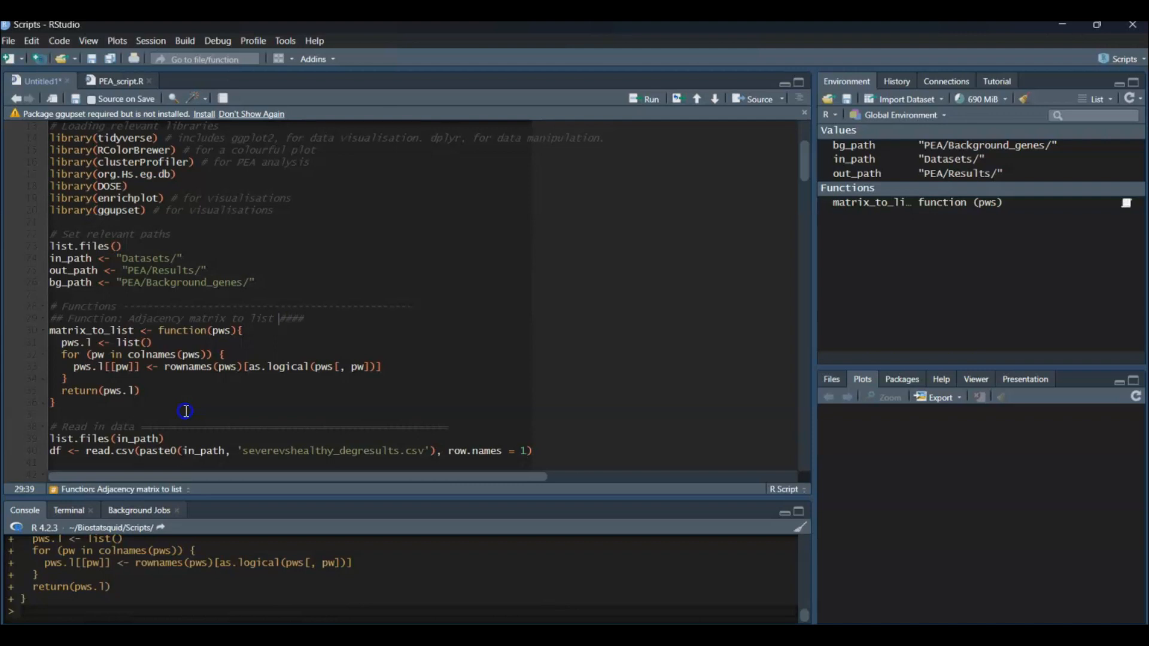
{"action": "mouse_move", "coordinate": [272, 416]}
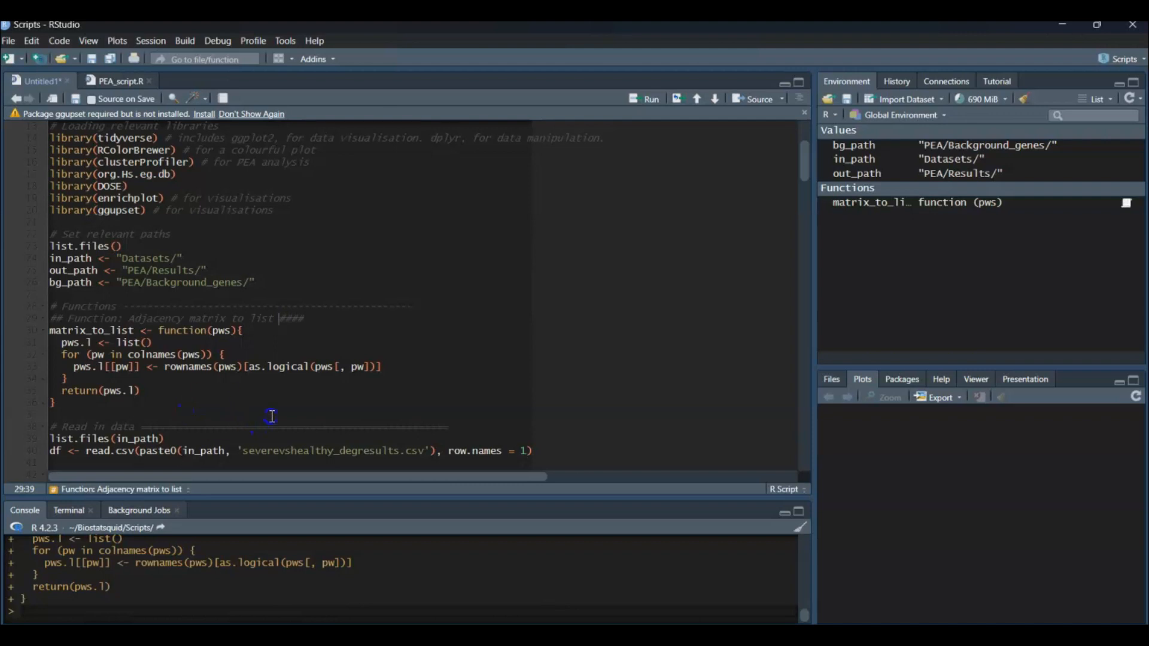
{"action": "mouse_move", "coordinate": [282, 372]}
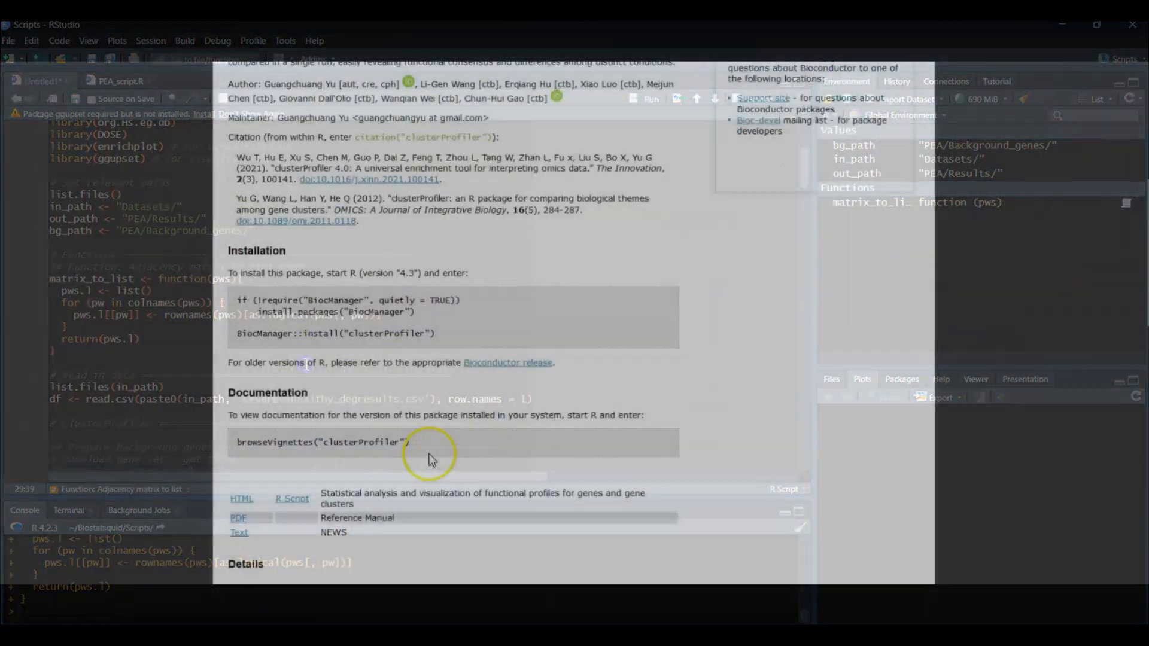
Open the clusterProfiler reference manual at the enricher function entry.
{"action": "left_click", "coordinate": [237, 517]}
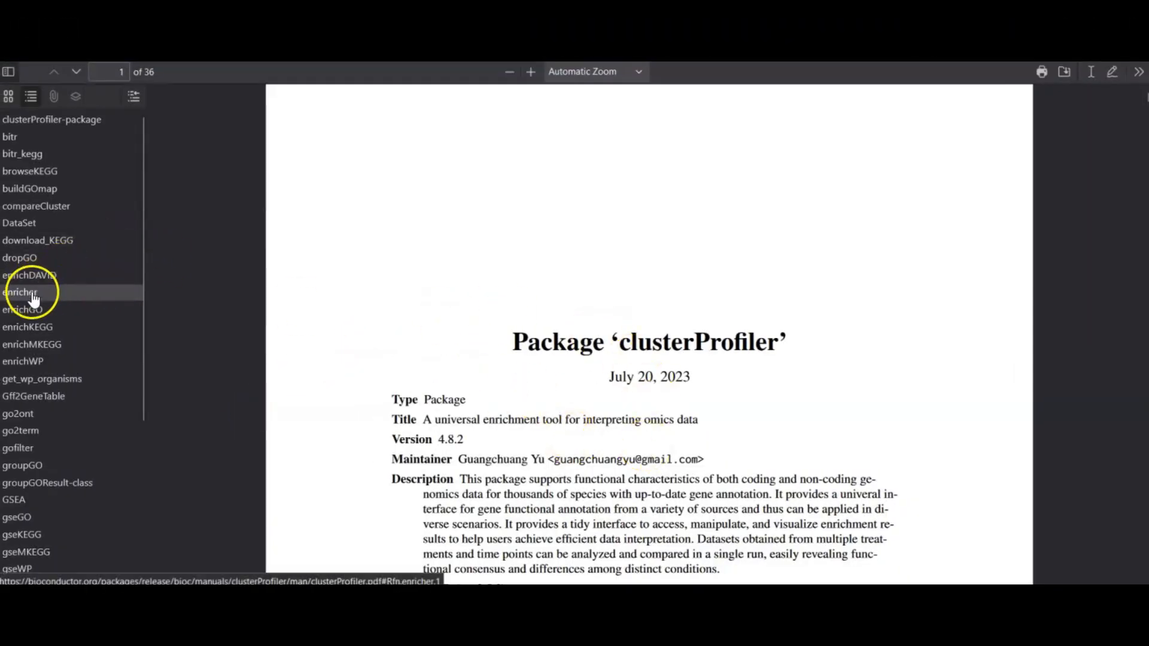
{"action": "left_click", "coordinate": [20, 292]}
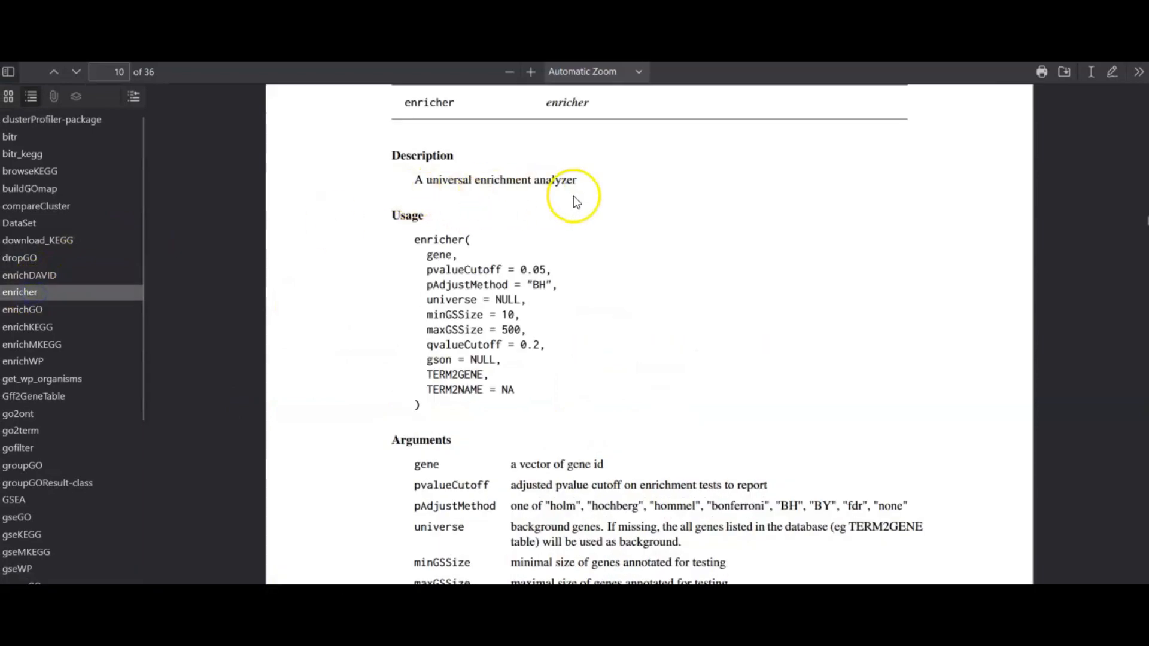
{"action": "scroll", "scroll_direction": "down", "scroll_amount": 3}
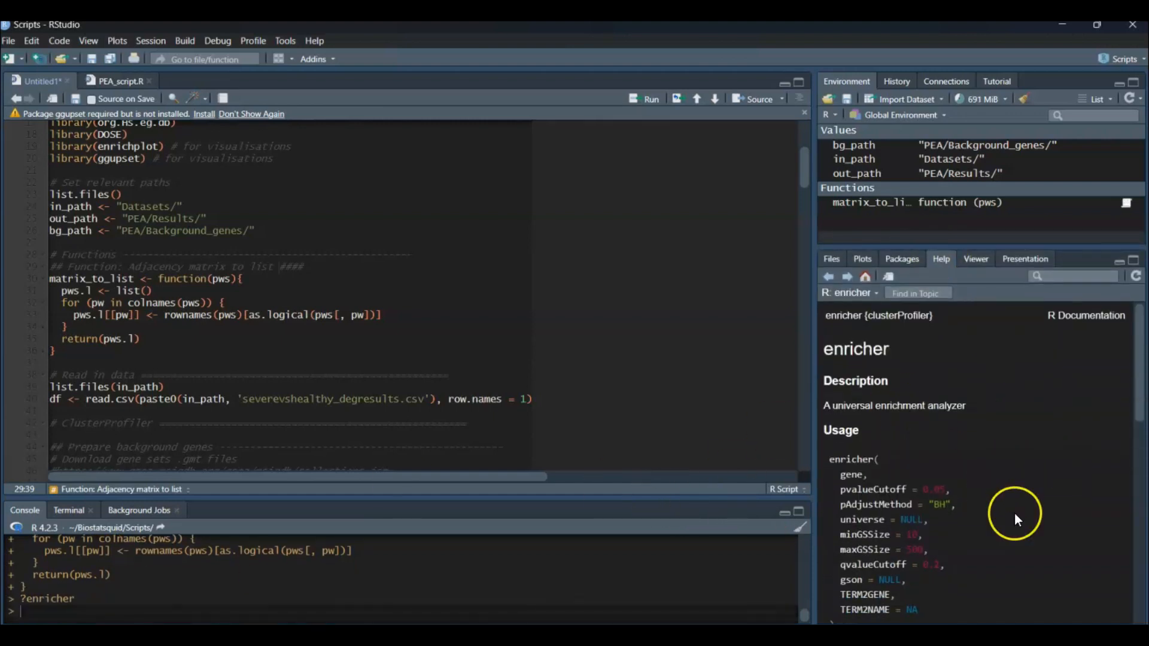
{"action": "mouse_move", "coordinate": [1016, 520]}
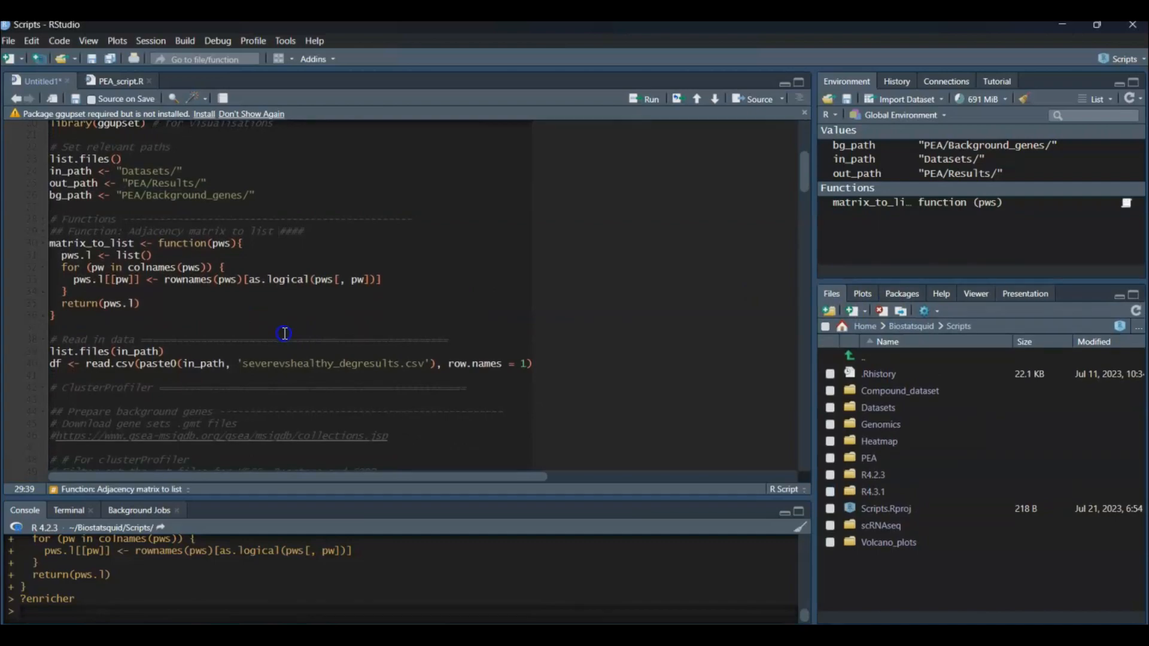
{"action": "mouse_move", "coordinate": [242, 323]}
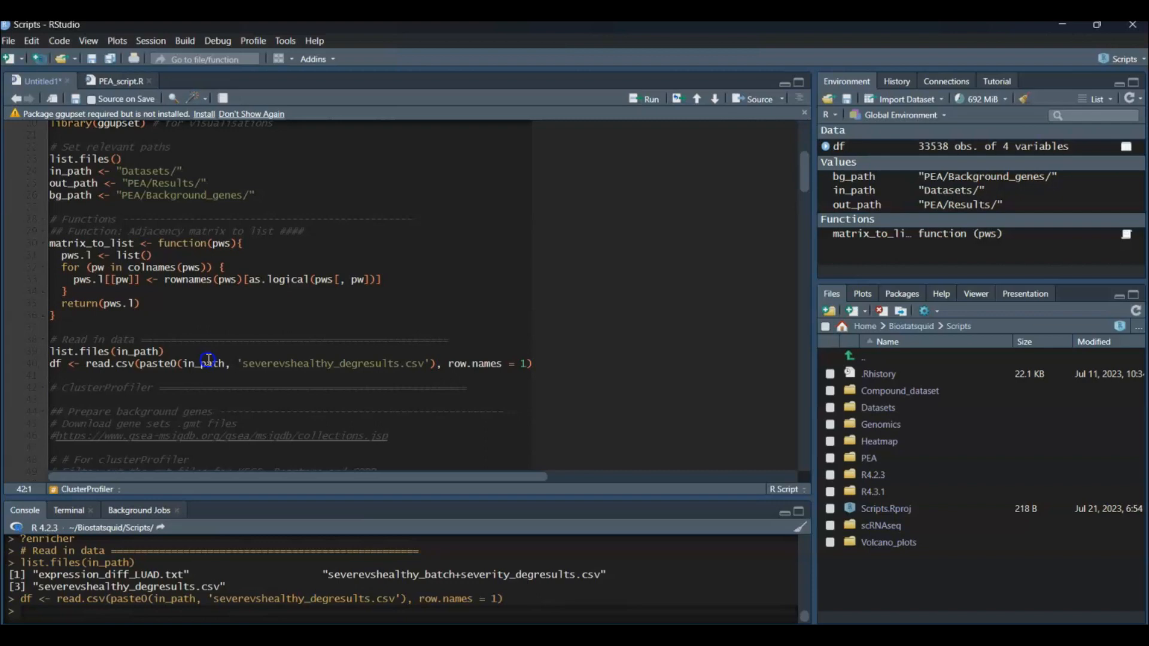
{"action": "mouse_move", "coordinate": [881, 311]}
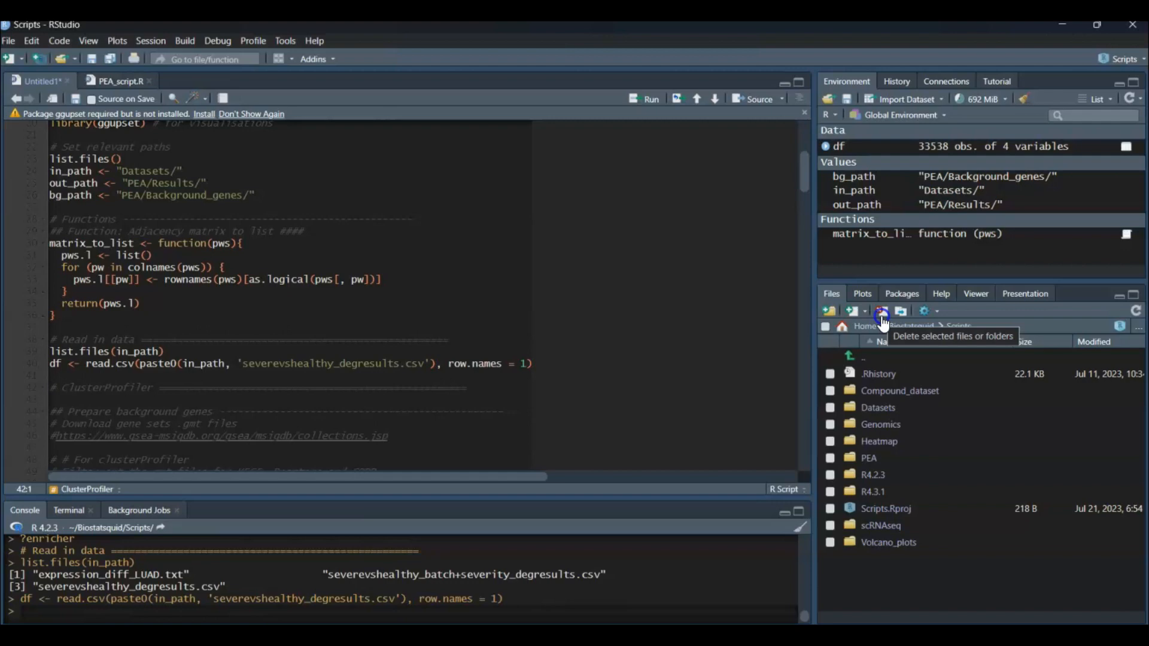
{"action": "mouse_move", "coordinate": [904, 146]}
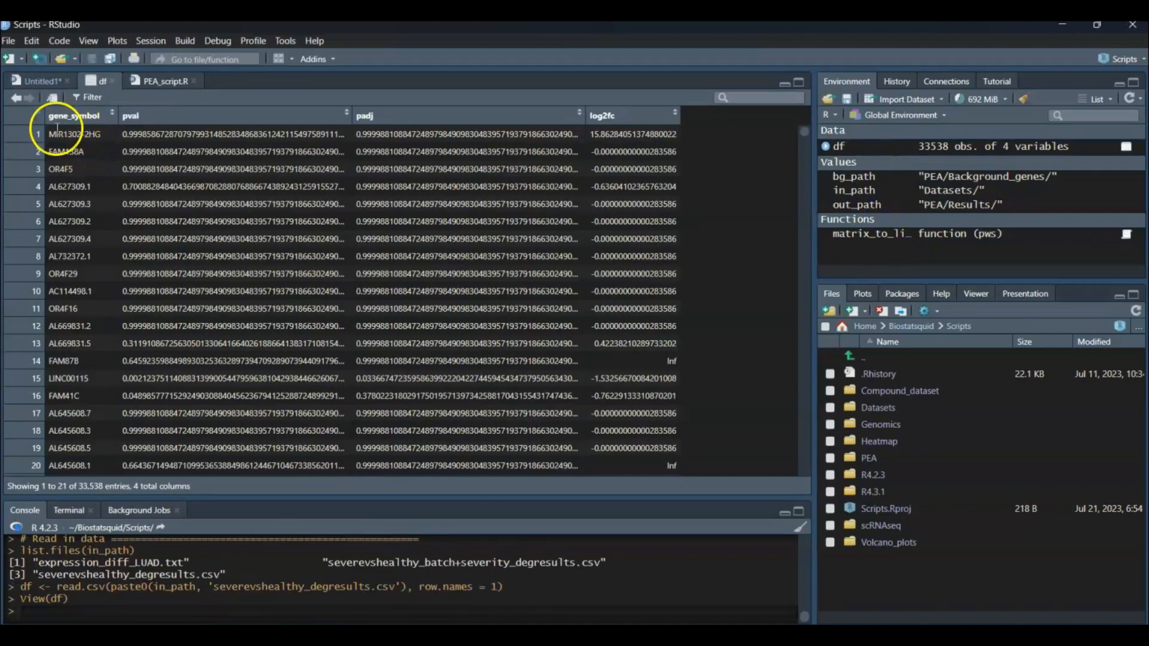
{"action": "mouse_move", "coordinate": [106, 131]}
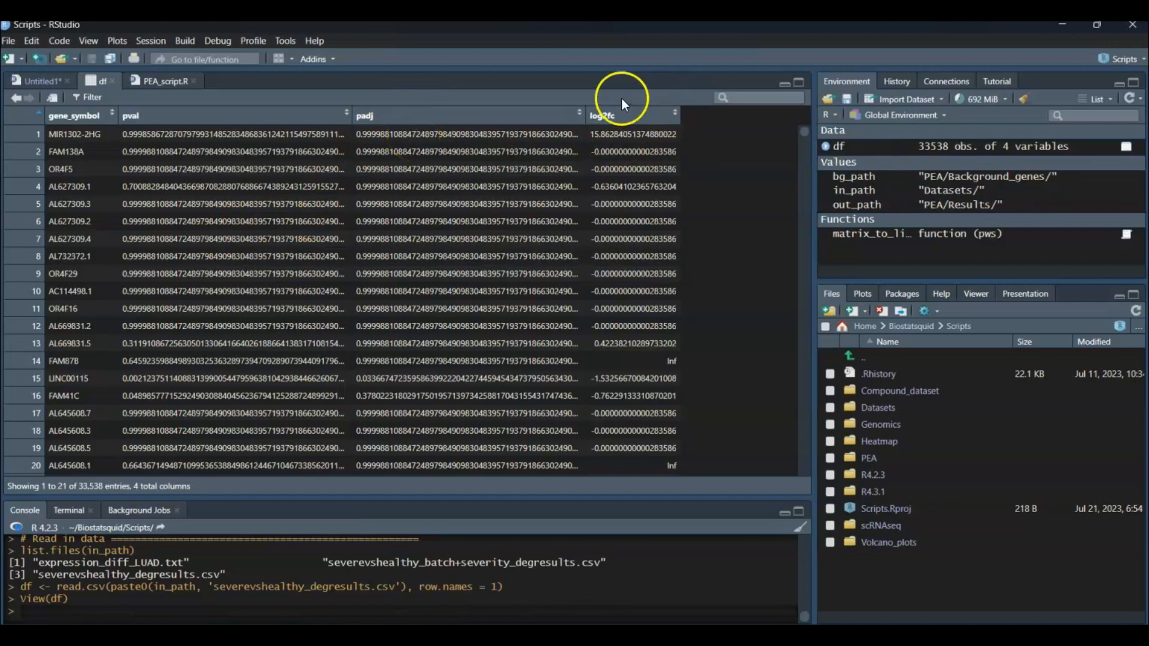
{"action": "mouse_move", "coordinate": [638, 132]}
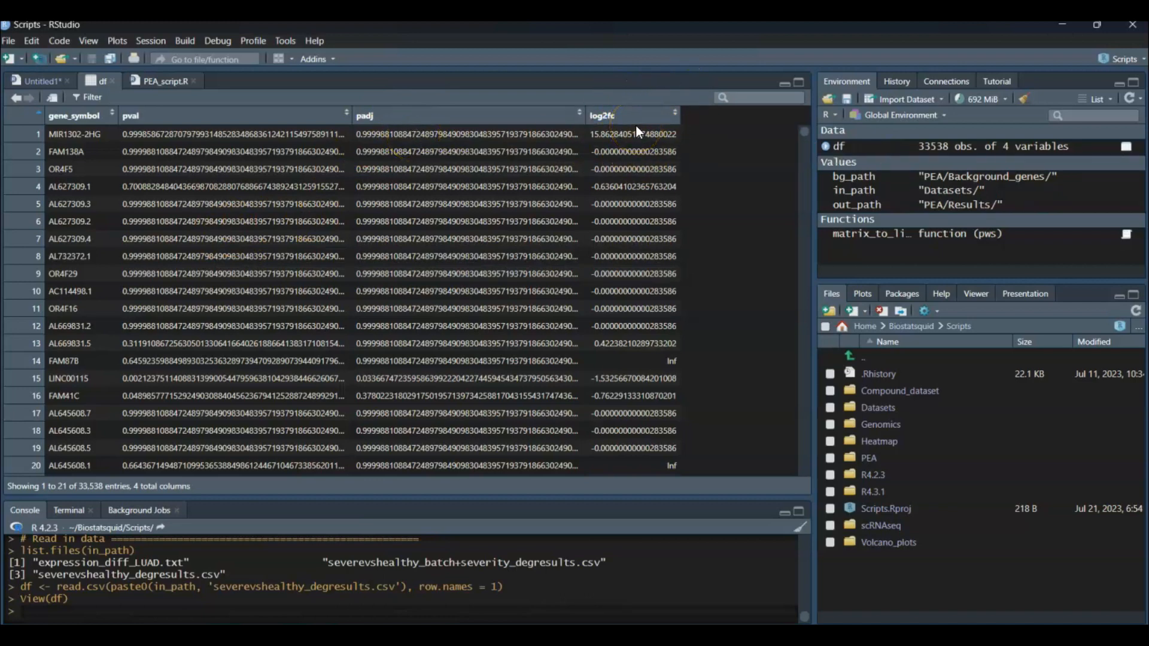
{"action": "mouse_move", "coordinate": [646, 165]}
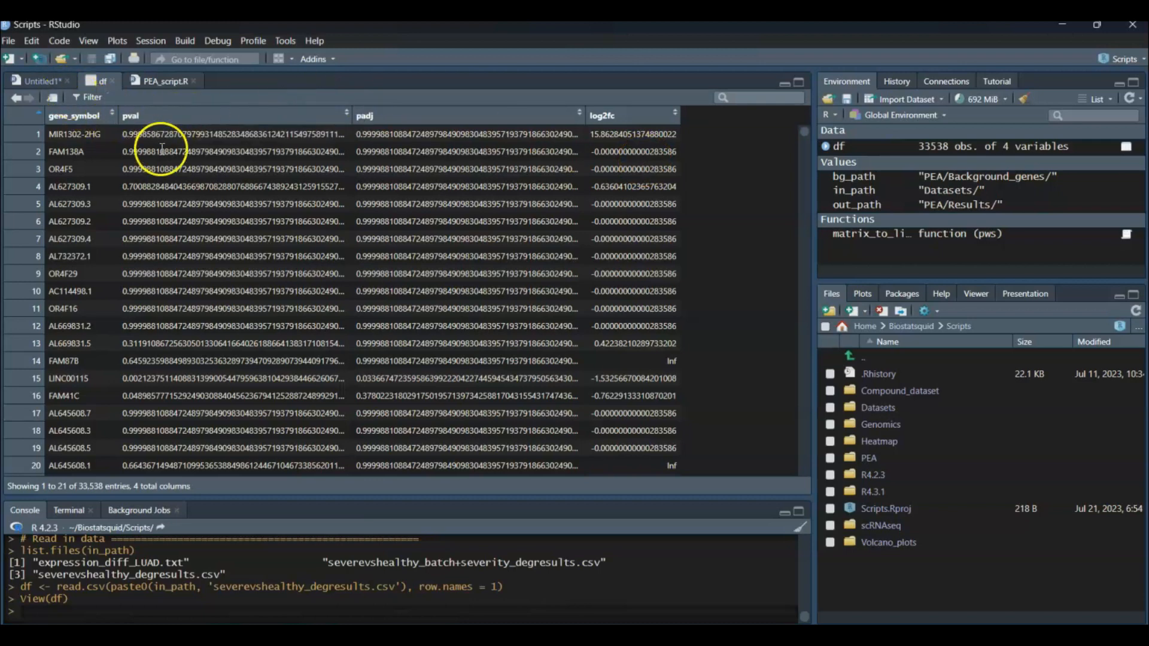
{"action": "mouse_move", "coordinate": [256, 121]}
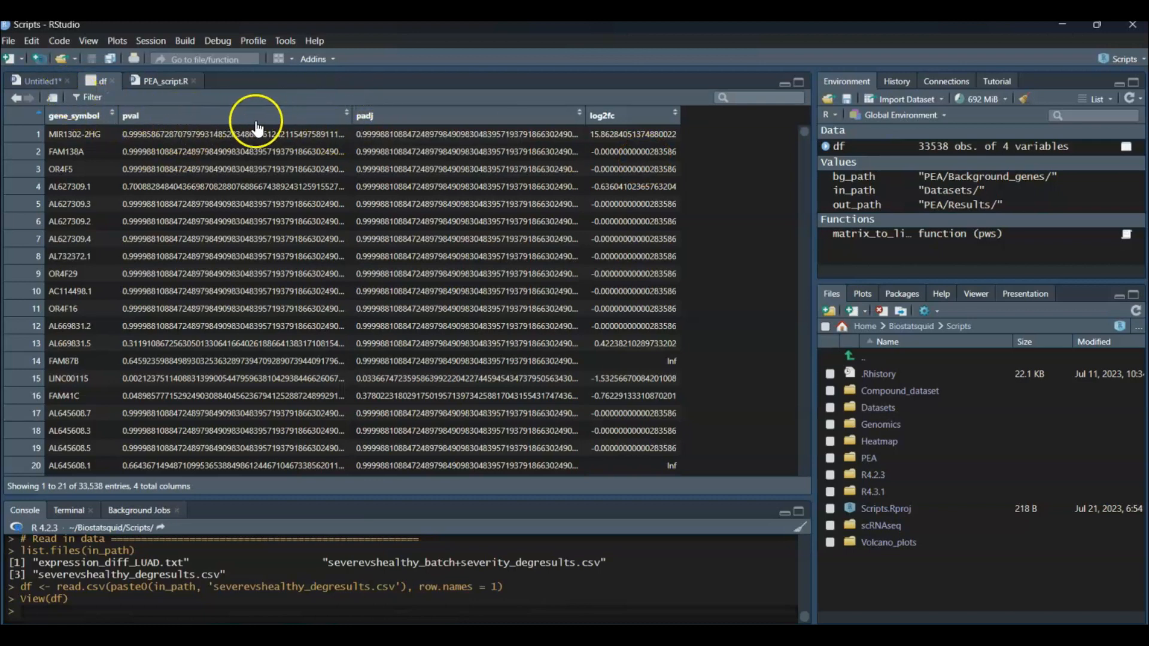
{"action": "mouse_move", "coordinate": [425, 132]}
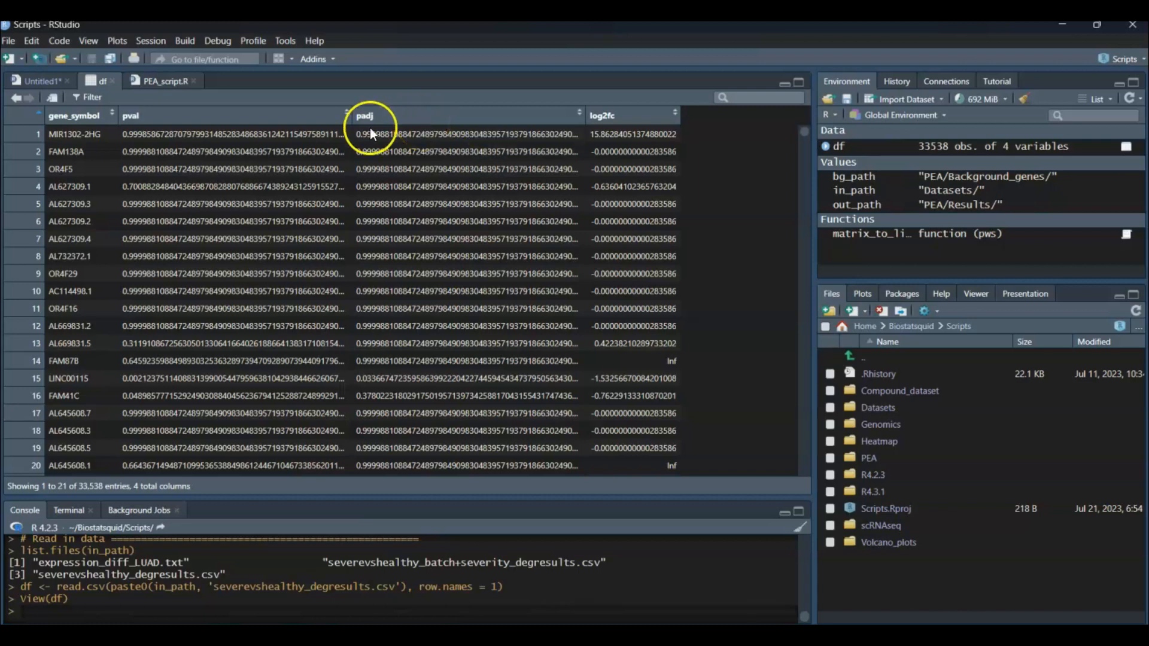
Return to PEA_script.R and scroll to the '## Prepare deg data' section.
{"action": "left_click", "coordinate": [159, 80]}
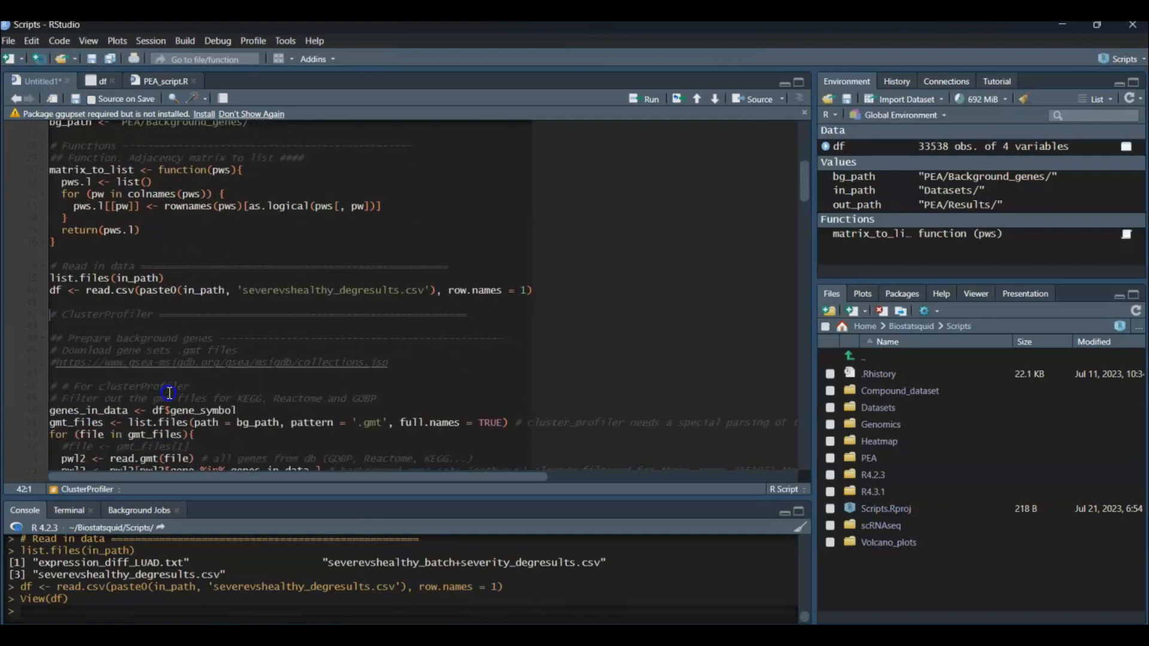
{"action": "scroll", "scroll_direction": "down", "scroll_amount": 3}
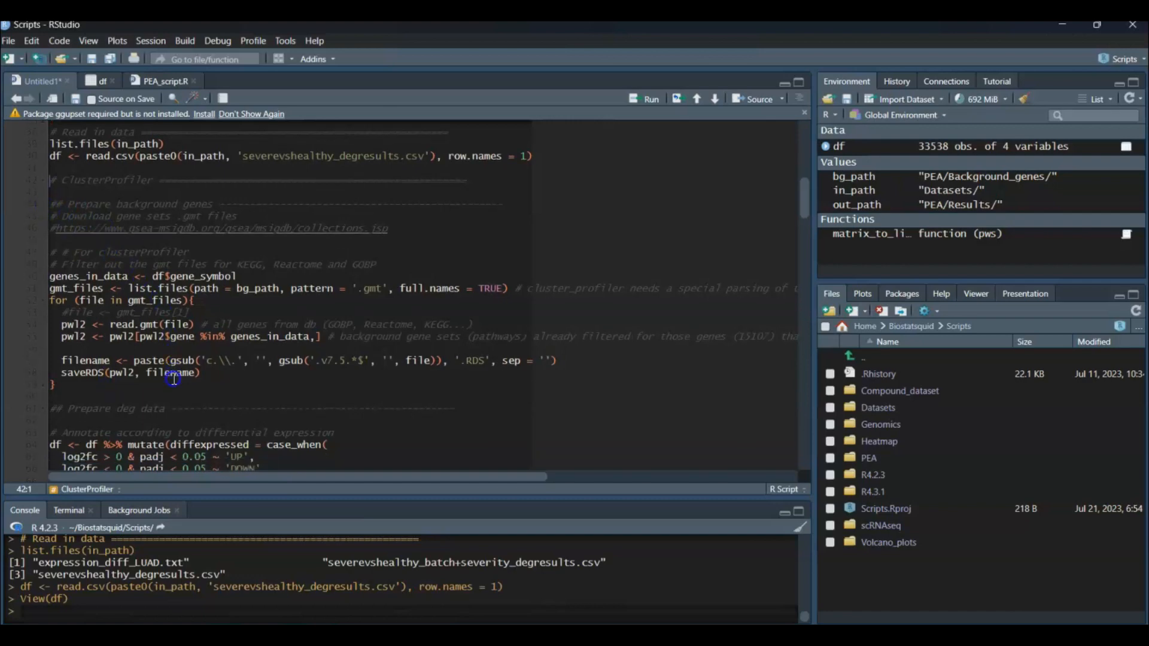
{"action": "scroll", "scroll_direction": "down", "scroll_amount": 3}
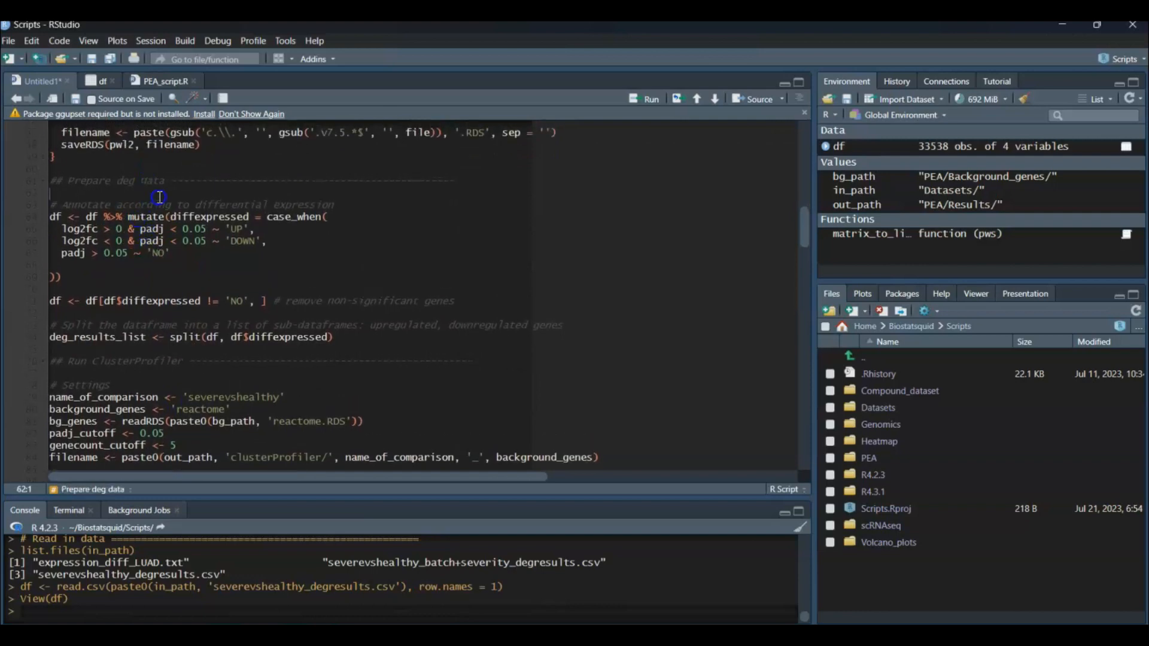
Review the mutate call adding the diffexpressed UP/DOWN/NO column to df.
{"action": "left_click", "coordinate": [167, 217]}
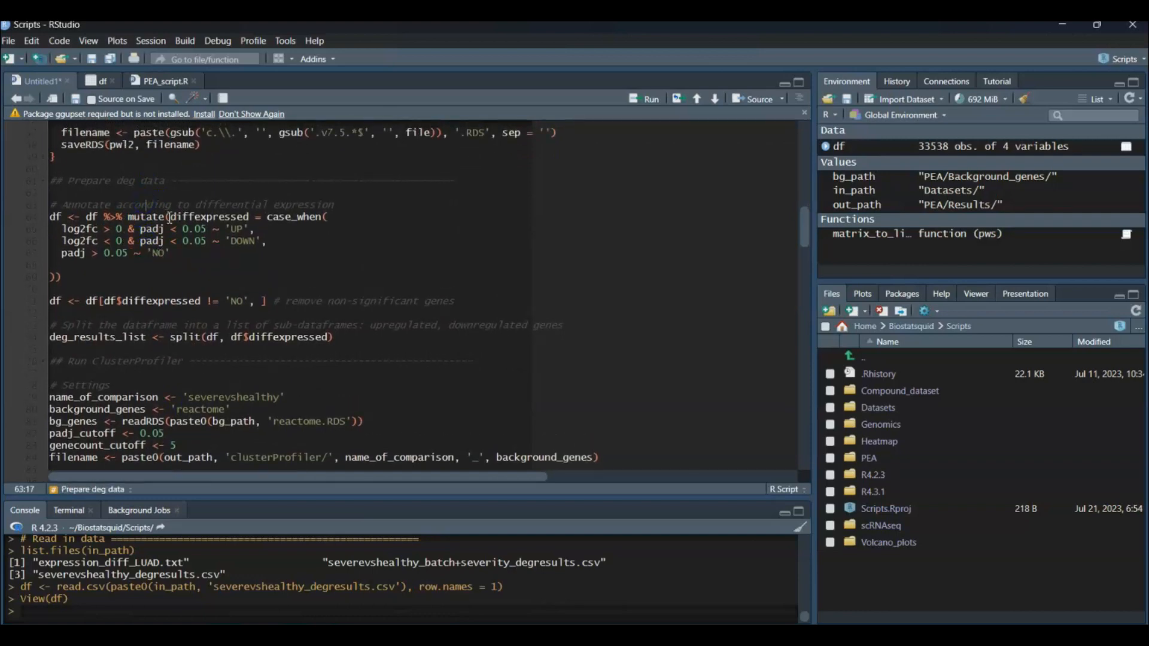
{"action": "double_click", "coordinate": [207, 217]}
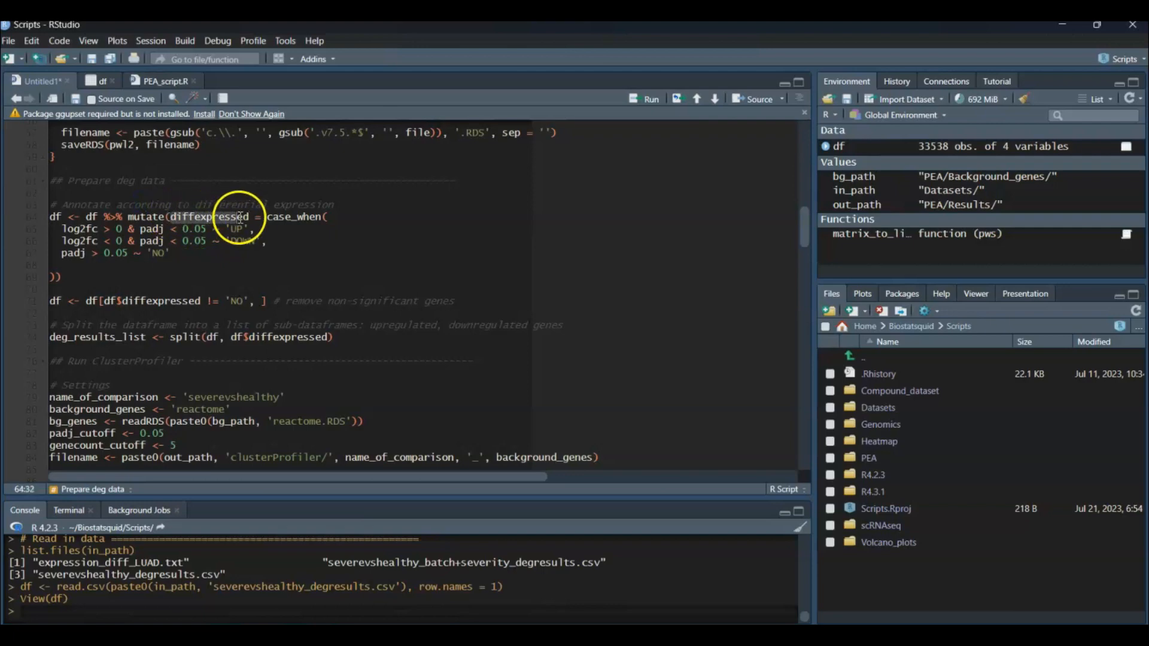
{"action": "double_click", "coordinate": [216, 217]}
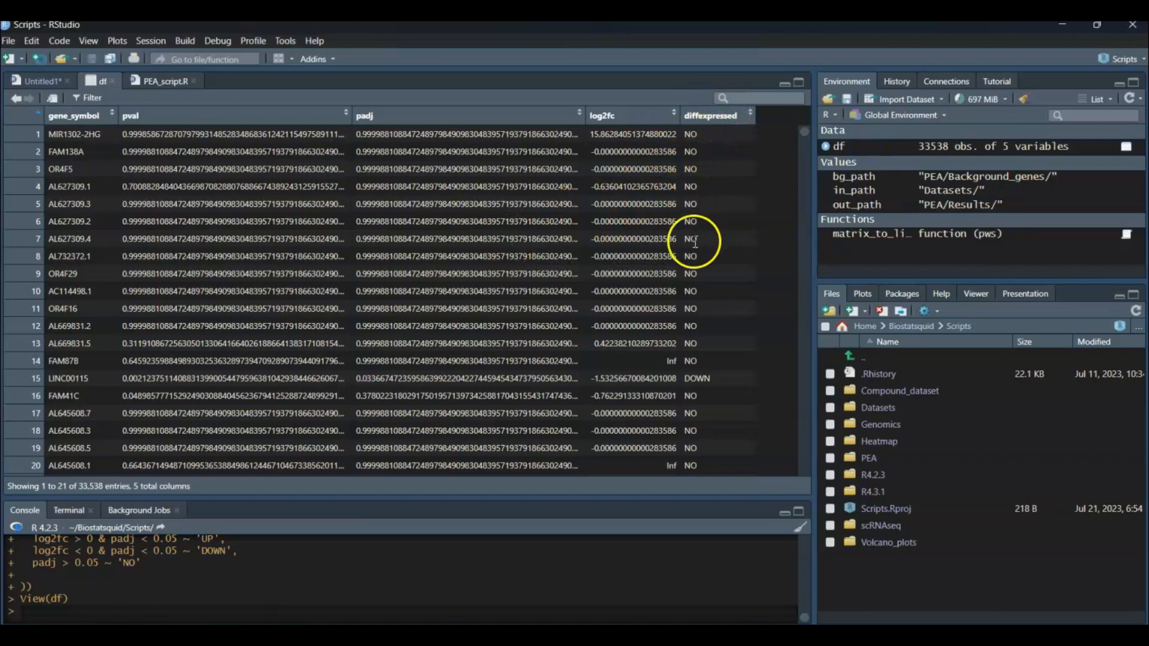
{"action": "scroll", "scroll_direction": "down", "scroll_amount": 3}
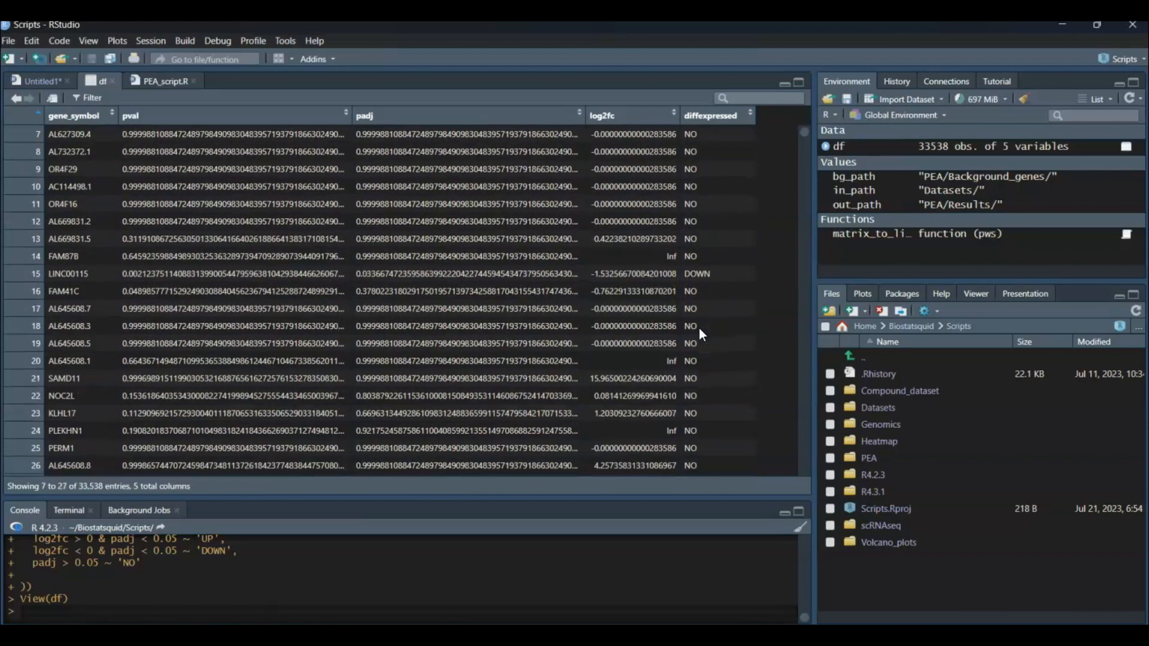
{"action": "scroll", "scroll_direction": "down", "scroll_amount": 3}
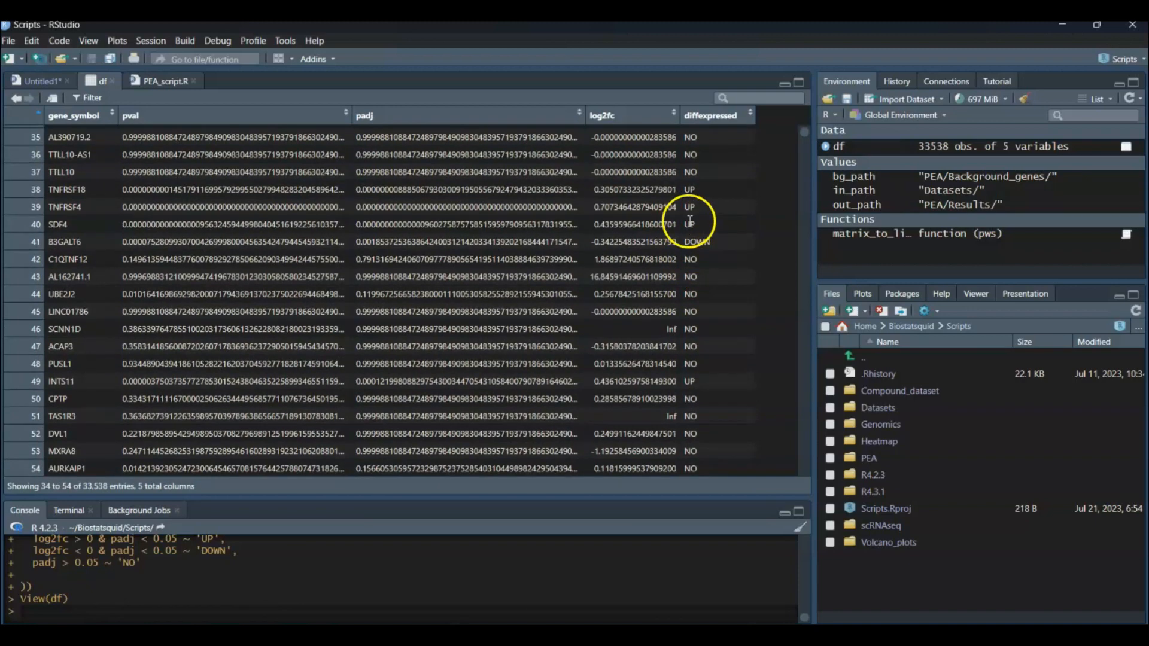
{"action": "left_click", "coordinate": [37, 80]}
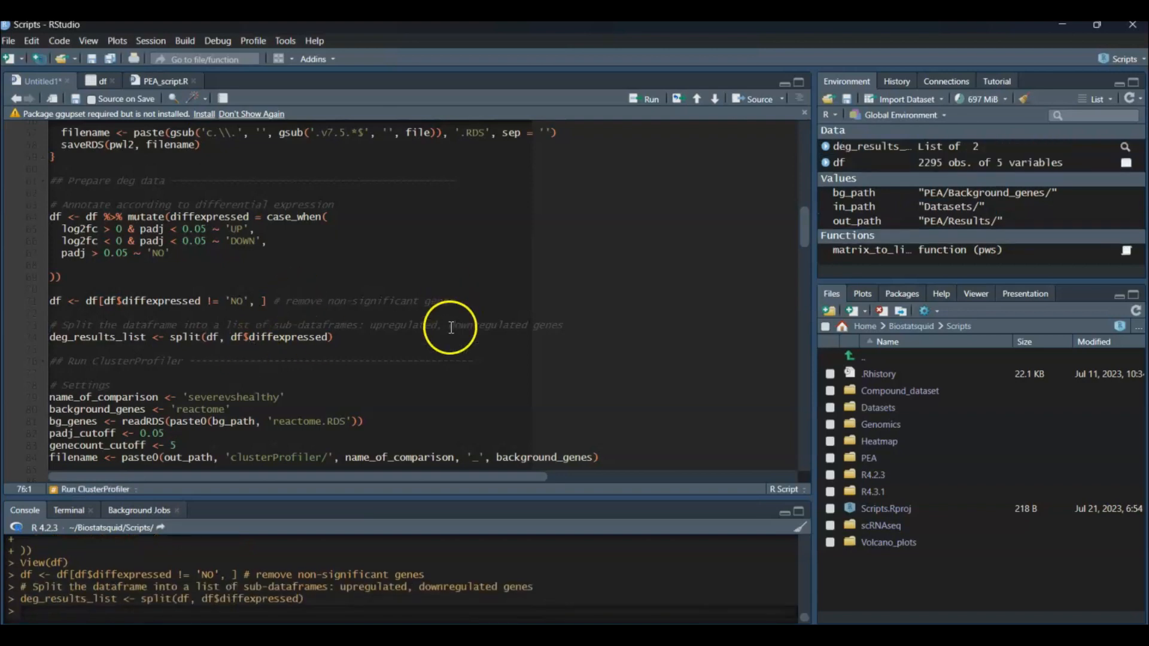
{"action": "mouse_move", "coordinate": [787, 263]}
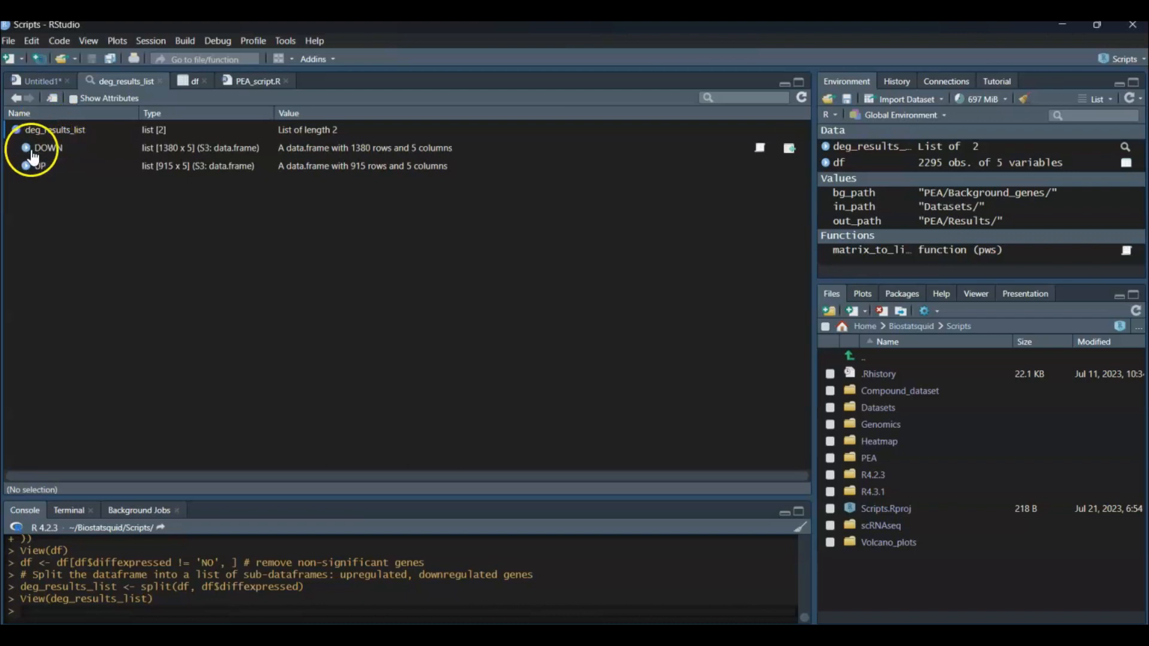
View deg_results_list and expand its DOWN and UP gene tables.
{"action": "left_click", "coordinate": [55, 130]}
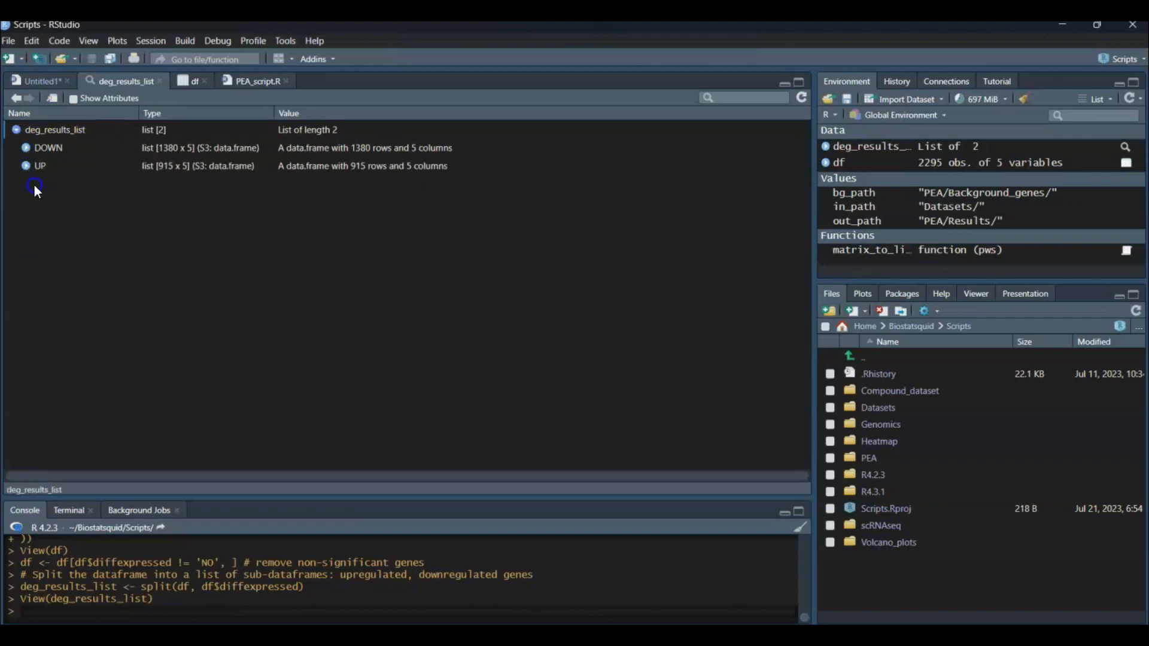
{"action": "left_click", "coordinate": [25, 165]}
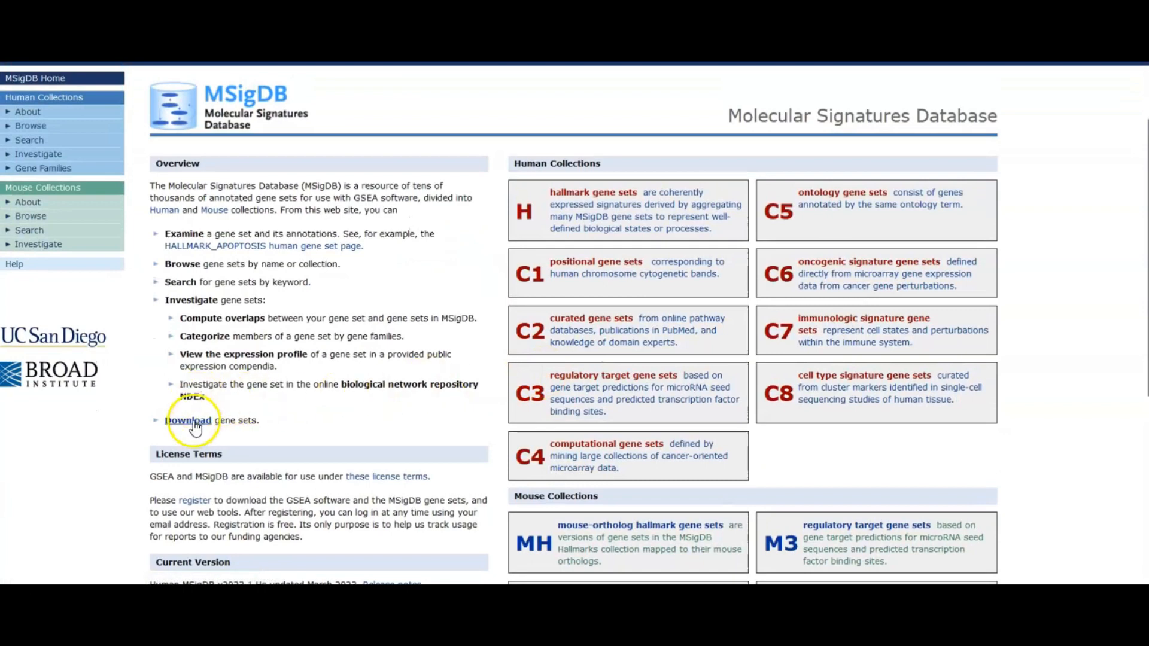
Open the MSigDB gene set downloads page and scroll to the human download table.
{"action": "left_click", "coordinate": [187, 420]}
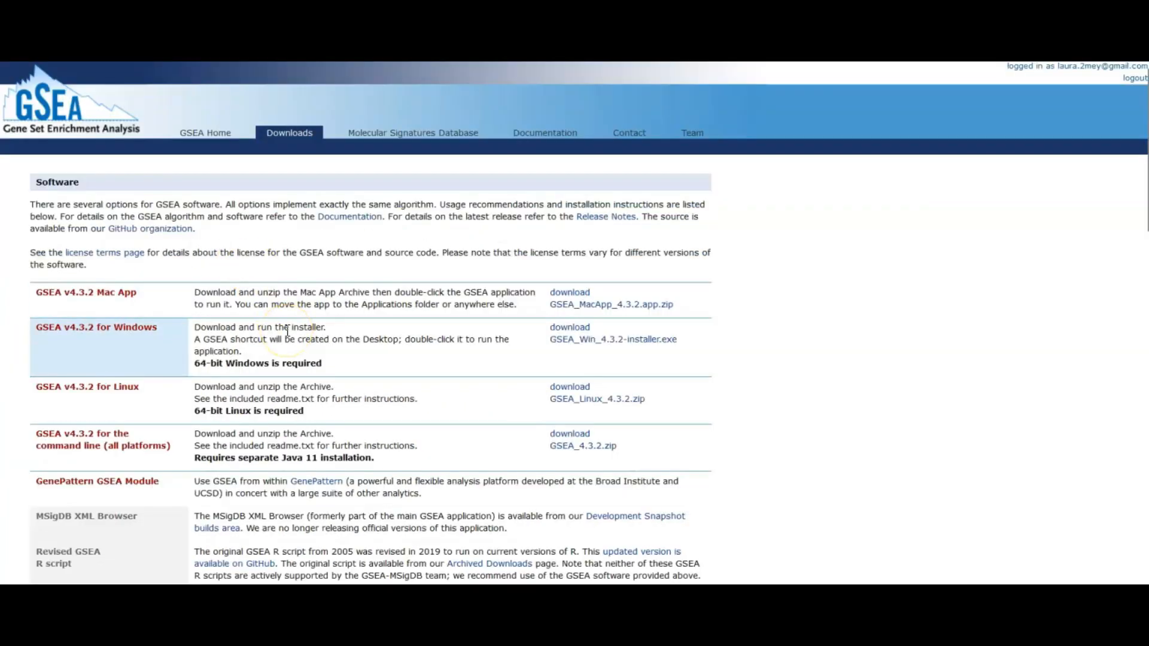
{"action": "scroll", "scroll_direction": "down", "scroll_amount": 3}
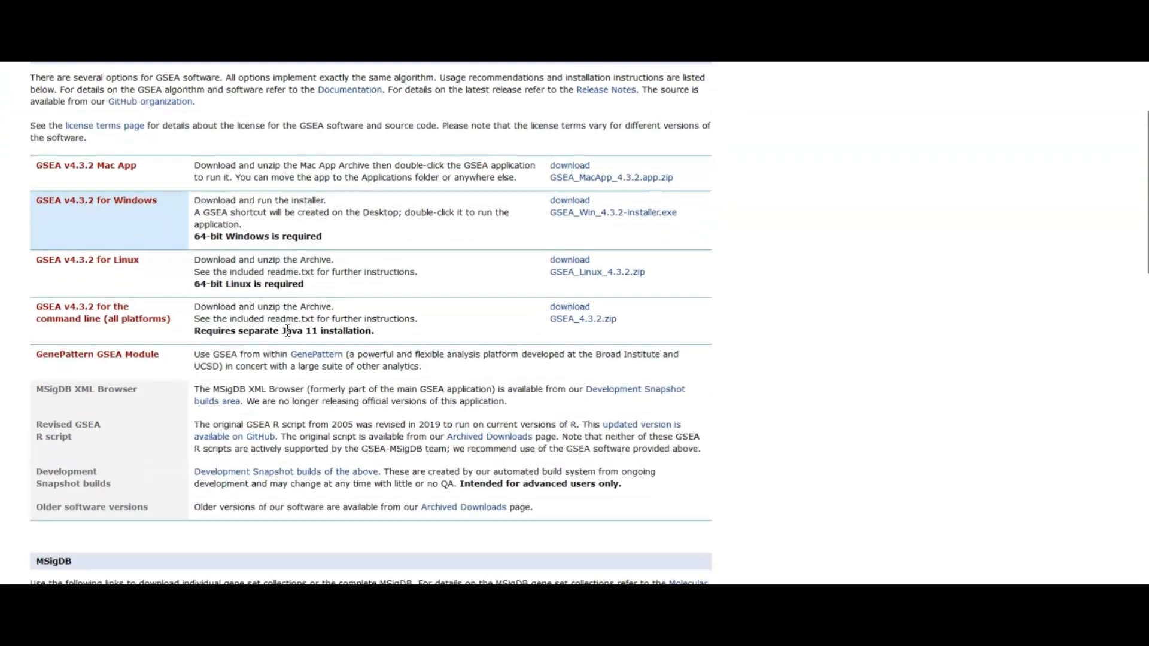
{"action": "scroll", "scroll_direction": "down", "scroll_amount": 3}
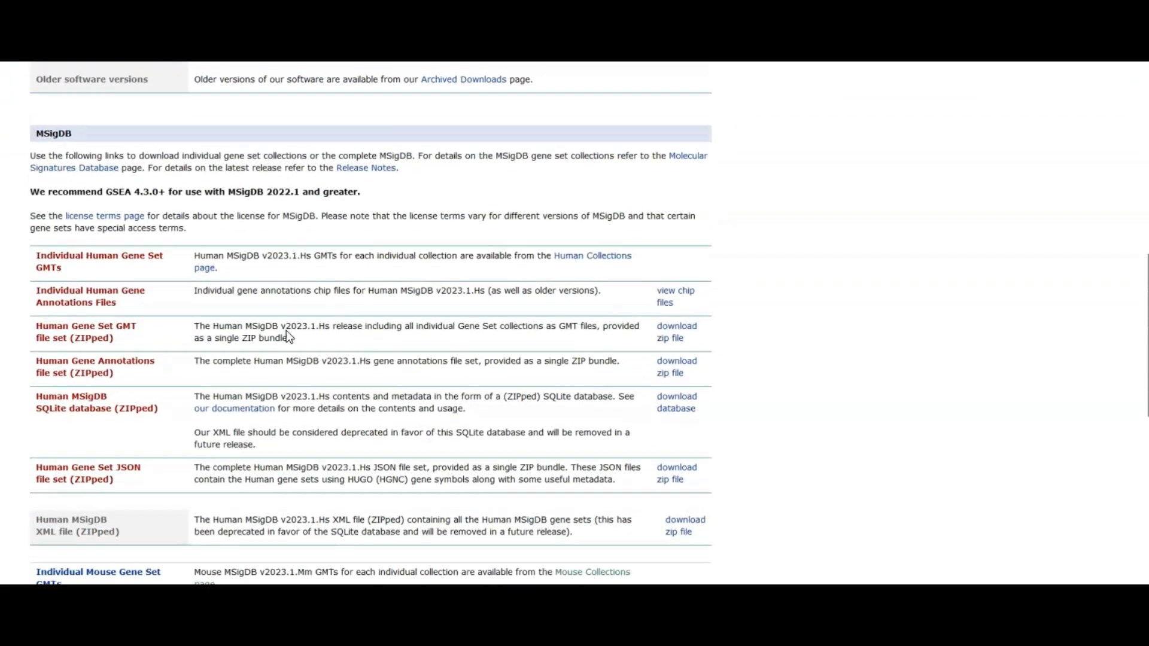
{"action": "scroll", "scroll_direction": "down", "scroll_amount": 3}
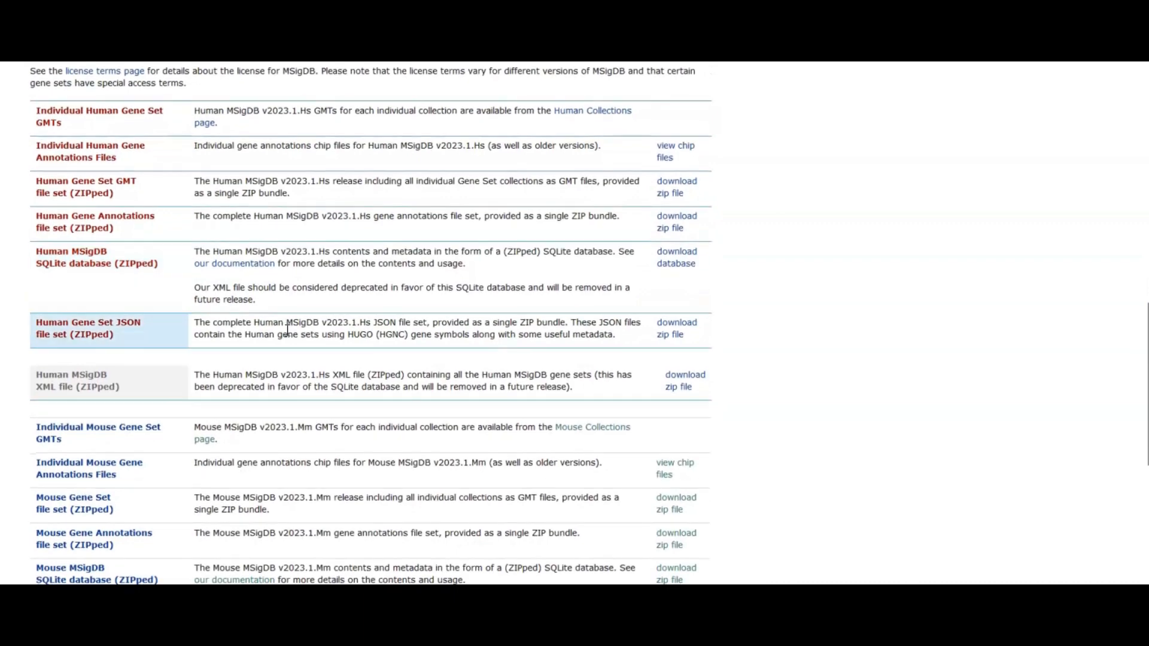
{"action": "scroll", "scroll_direction": "down", "scroll_amount": 3}
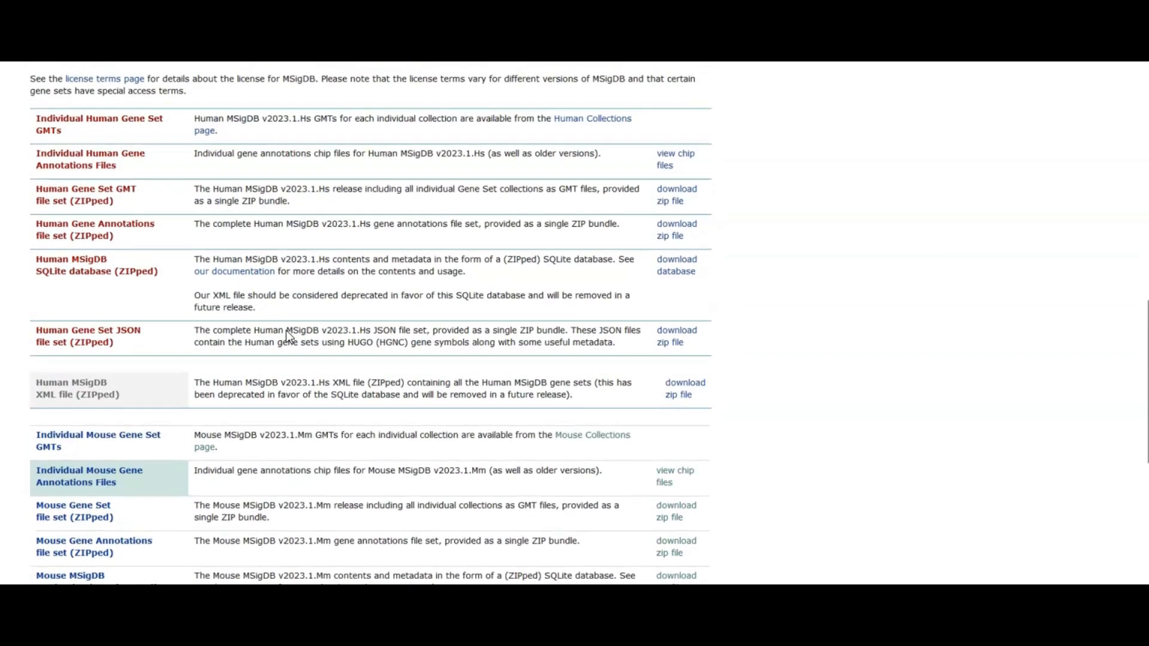
{"action": "mouse_move", "coordinate": [676, 264]}
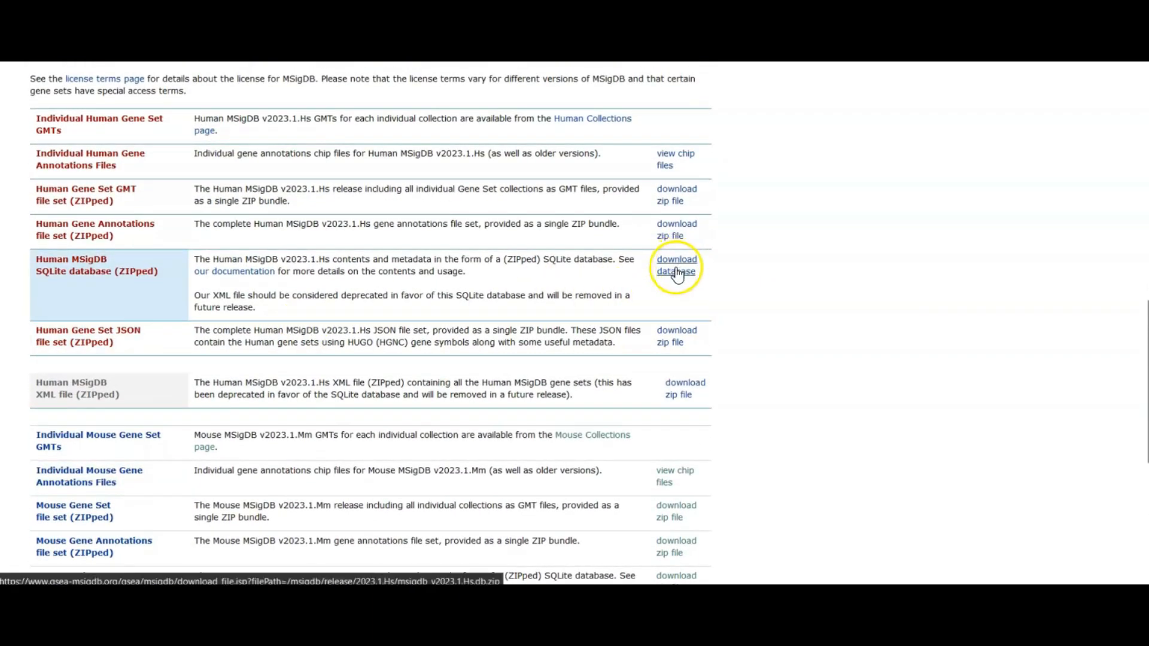
{"action": "scroll", "scroll_direction": "down", "scroll_amount": 3}
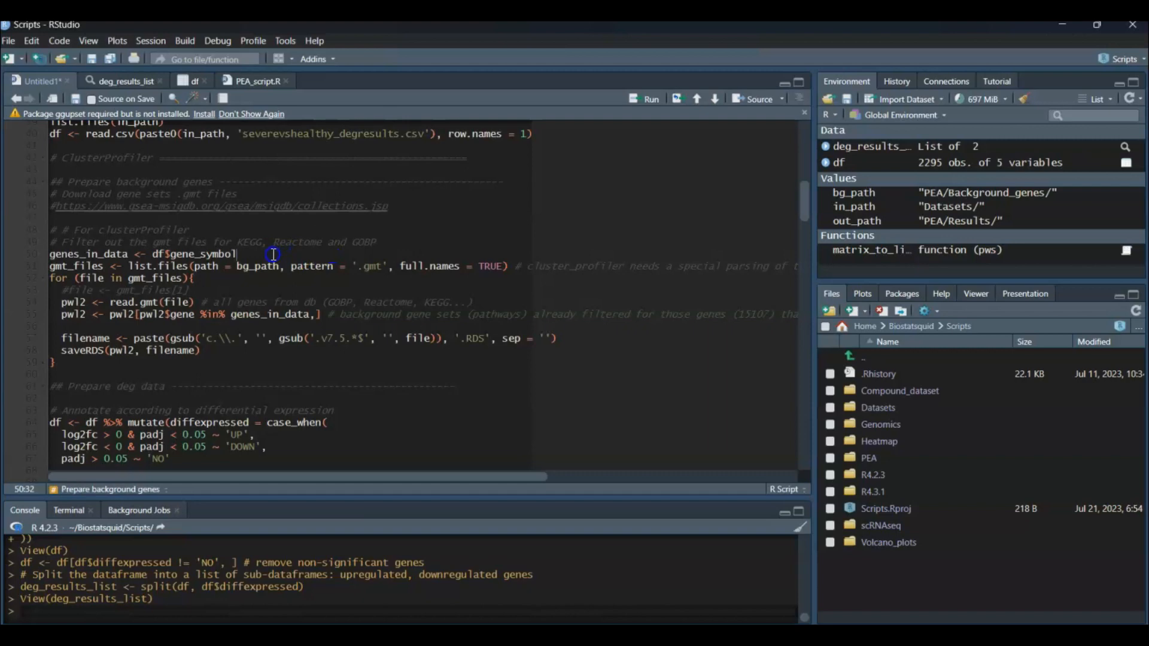
Build gmt_files listing the KEGG, Reactome and GO BP .gmt files and print it.
{"action": "left_click", "coordinate": [242, 242]}
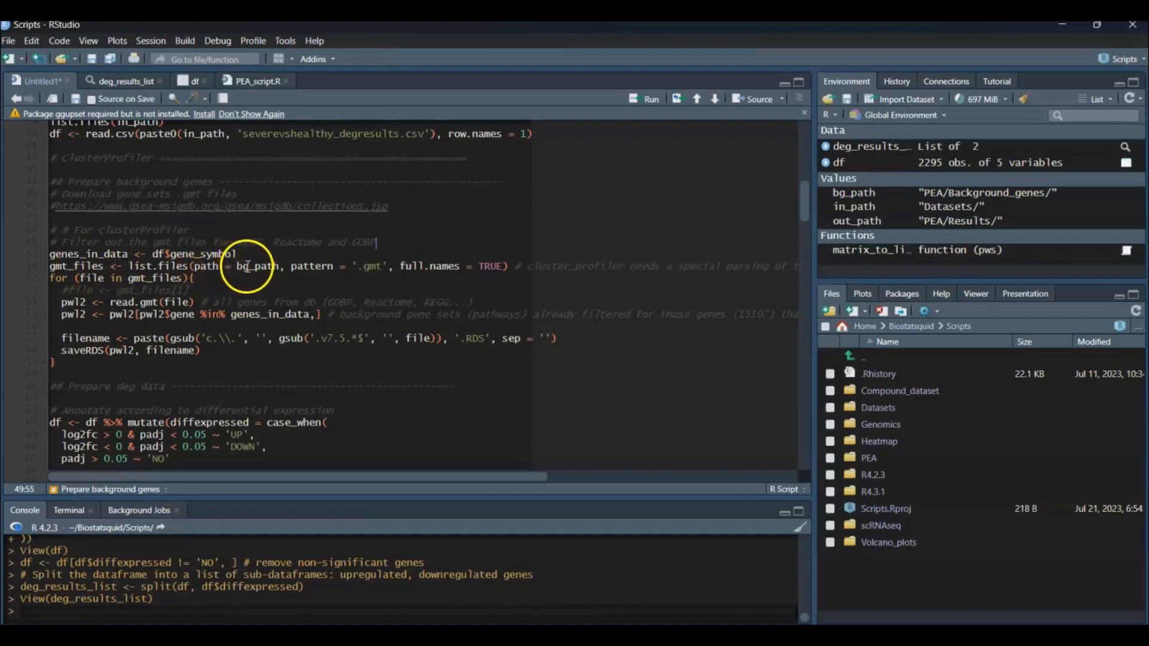
{"action": "double_click", "coordinate": [258, 266]}
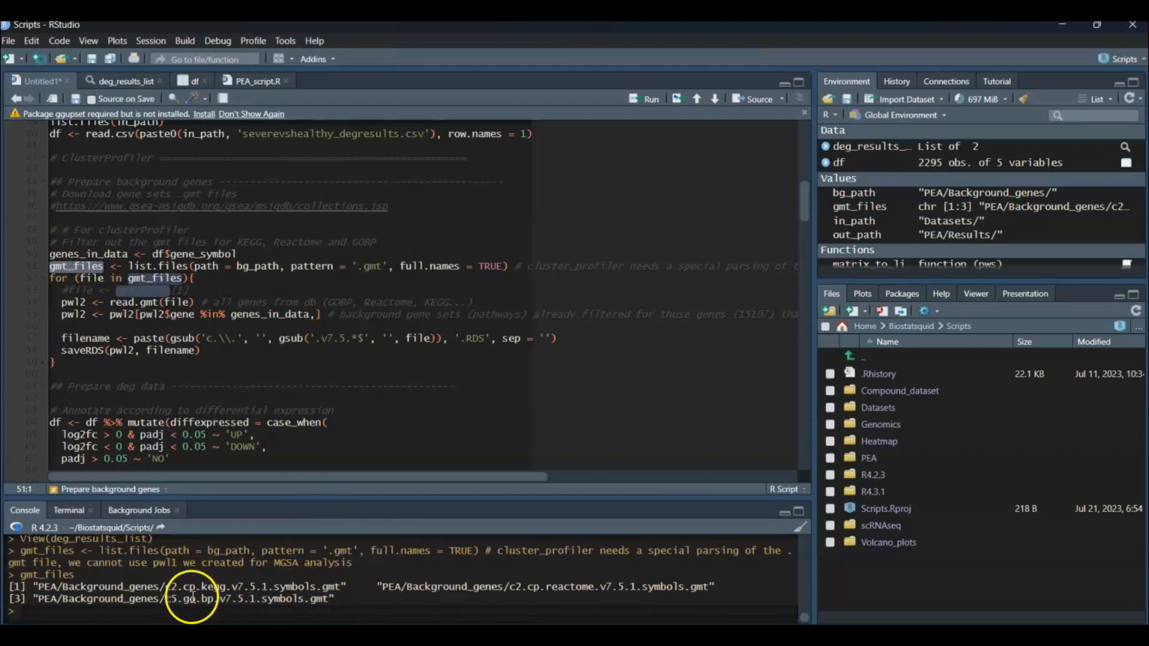
{"action": "mouse_move", "coordinate": [597, 599]}
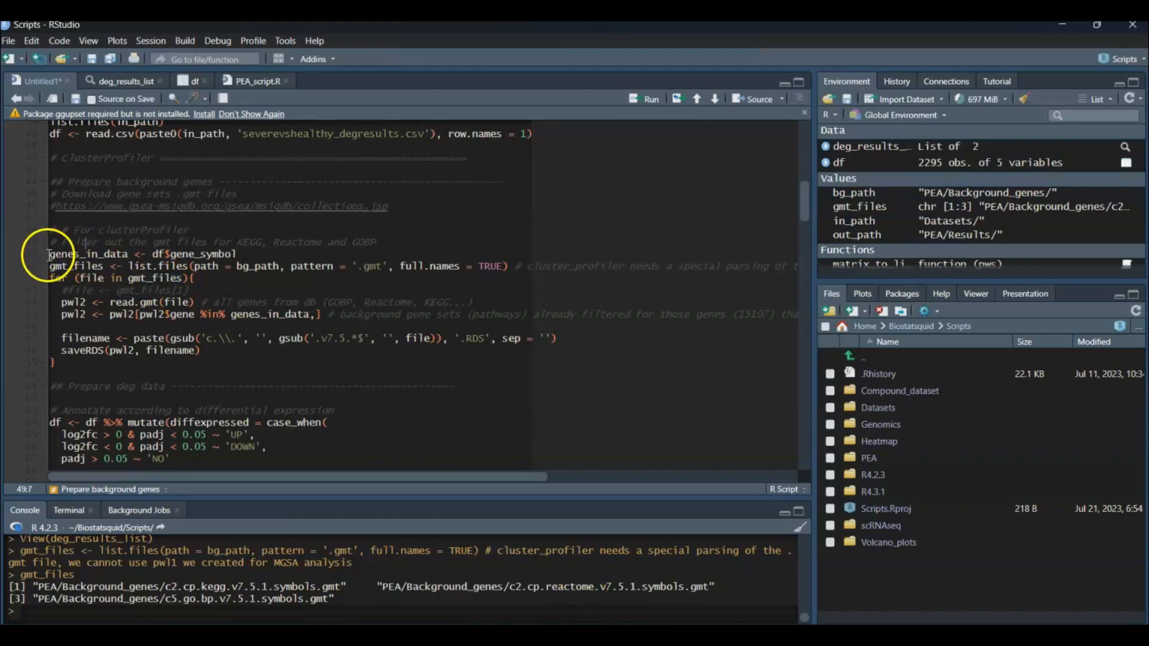
Run the lines storing the significant genes' symbols in genes_in_data.
{"action": "left_click_drag", "start_coordinate": [48, 254], "coordinate": [235, 253]}
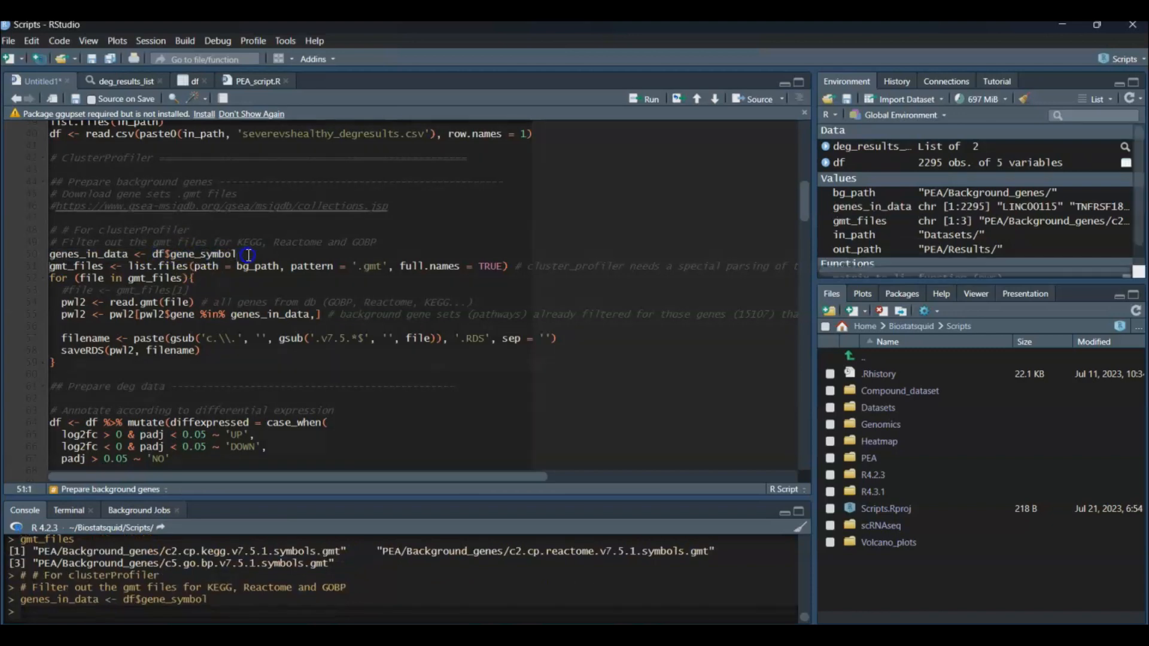
{"action": "double_click", "coordinate": [90, 253]}
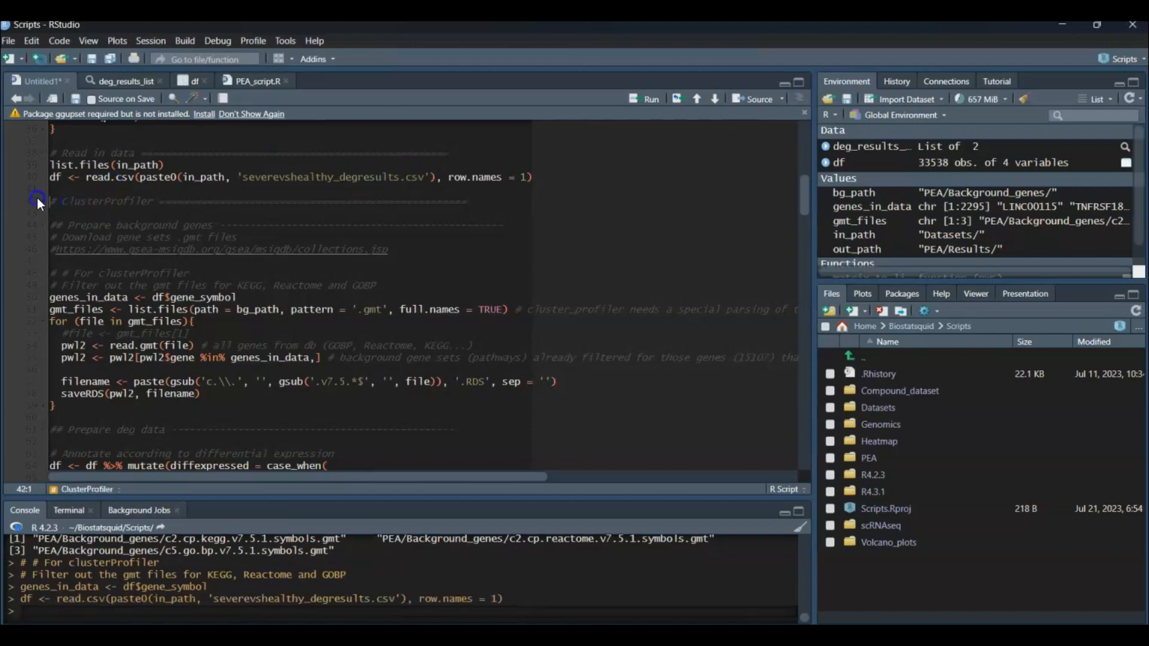
{"action": "mouse_move", "coordinate": [864, 161]}
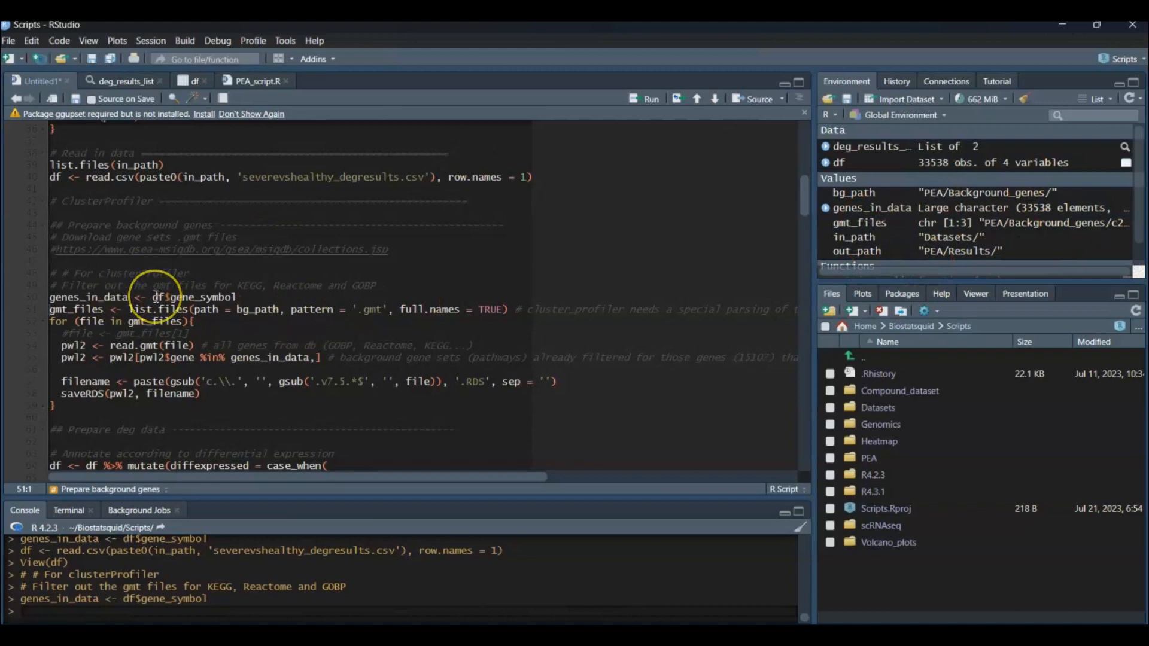
{"action": "mouse_move", "coordinate": [208, 279]}
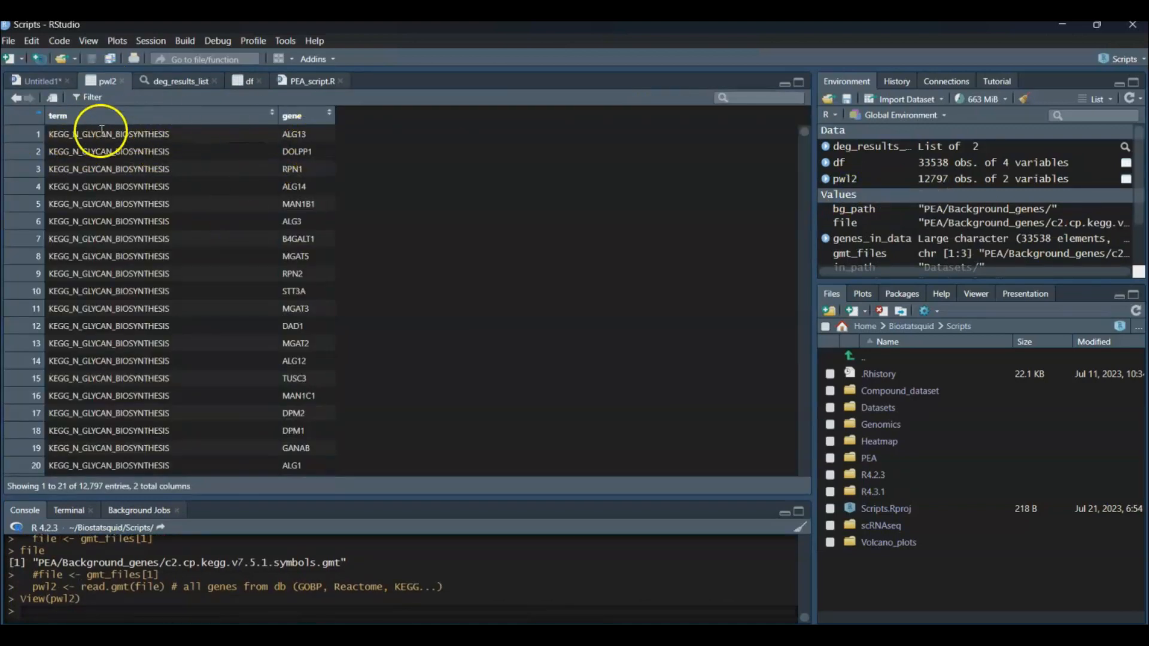
Scroll the script to the line filtering pwl2 by genes_in_data.
{"action": "scroll", "scroll_direction": "down", "scroll_amount": 3}
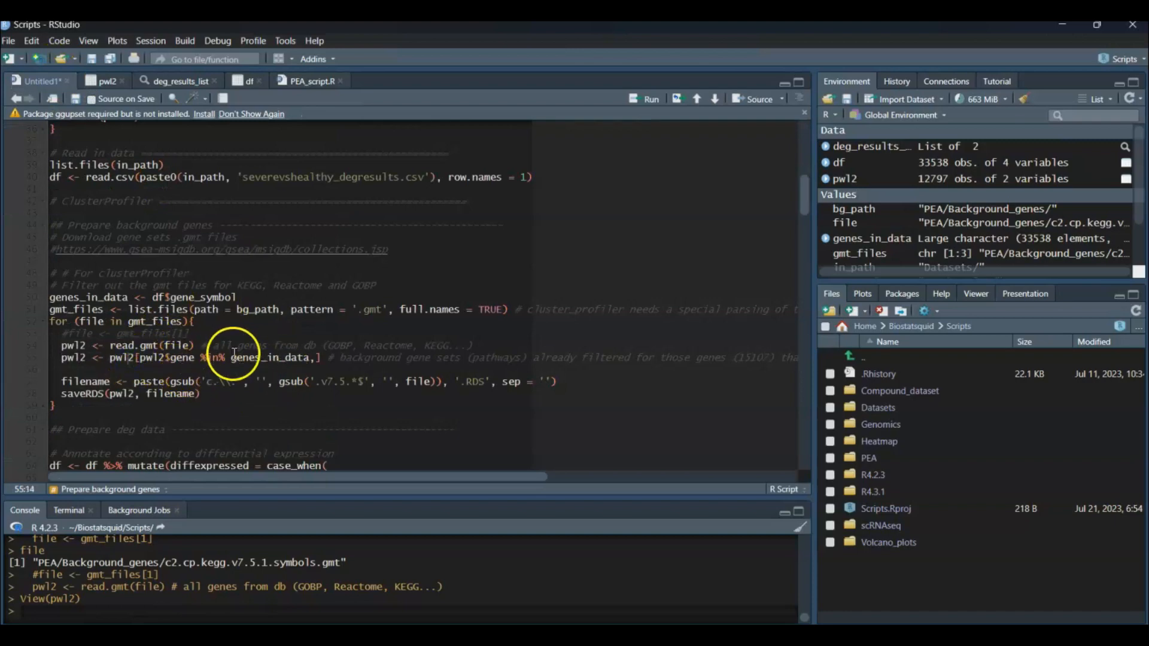
{"action": "mouse_move", "coordinate": [949, 190]}
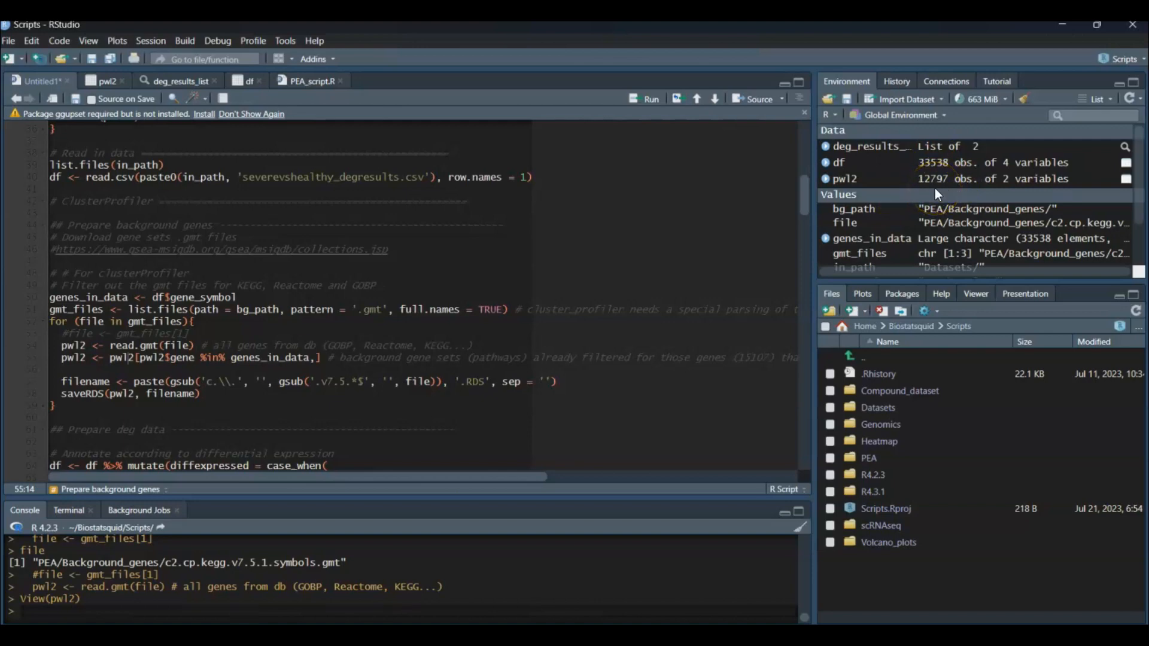
Filter pwl2 to term–gene pairs whose genes occur in the data, leaving 12,565 rows.
{"action": "left_click", "coordinate": [235, 381]}
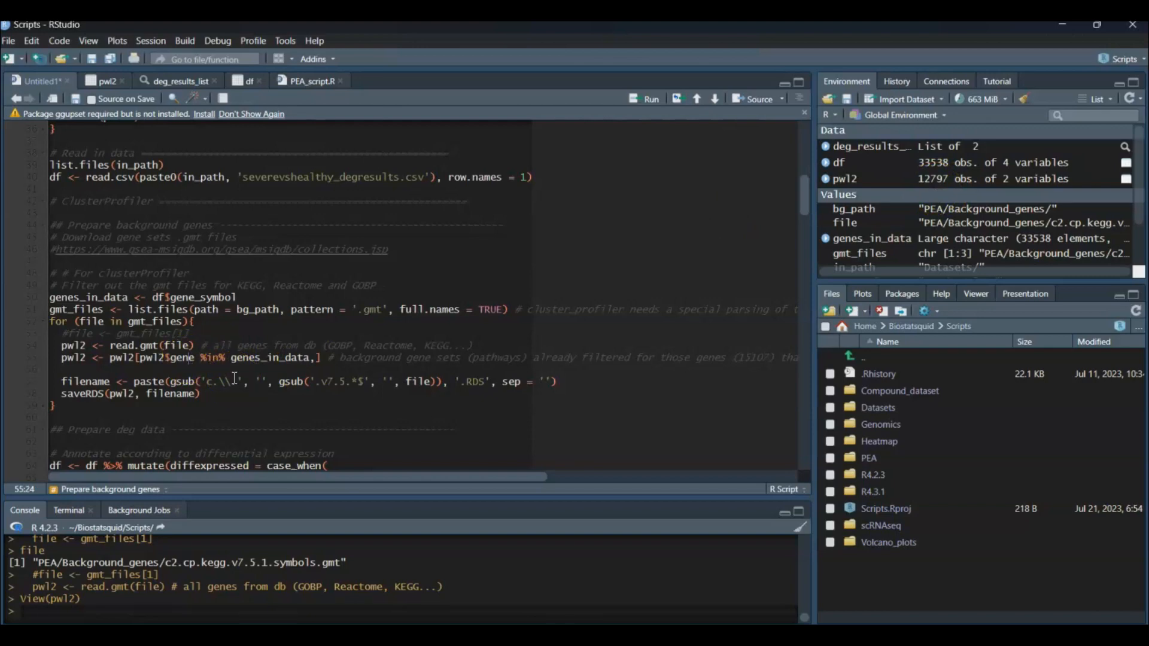
{"action": "key", "text": "Return"}
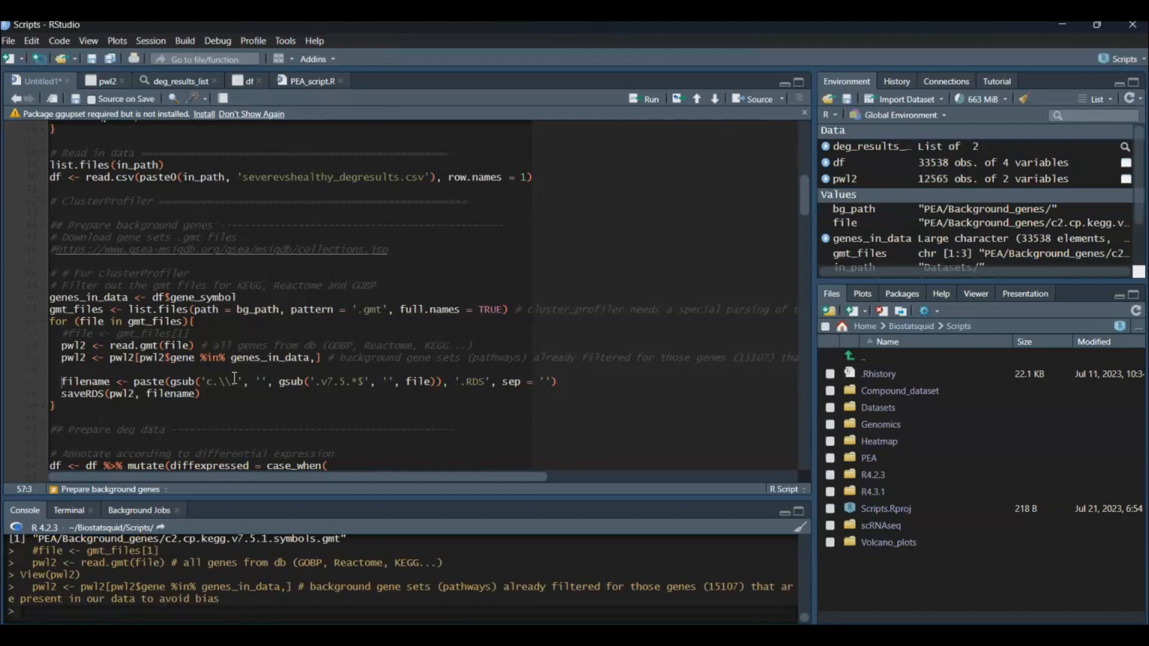
{"action": "mouse_move", "coordinate": [907, 200]}
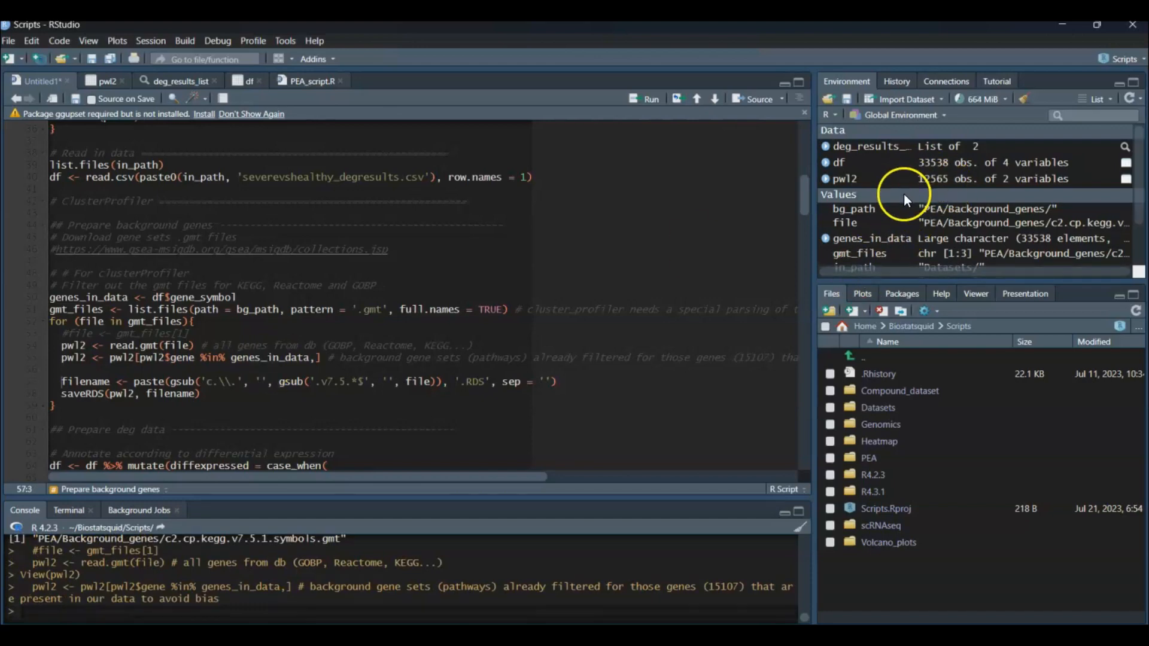
{"action": "mouse_move", "coordinate": [949, 193]}
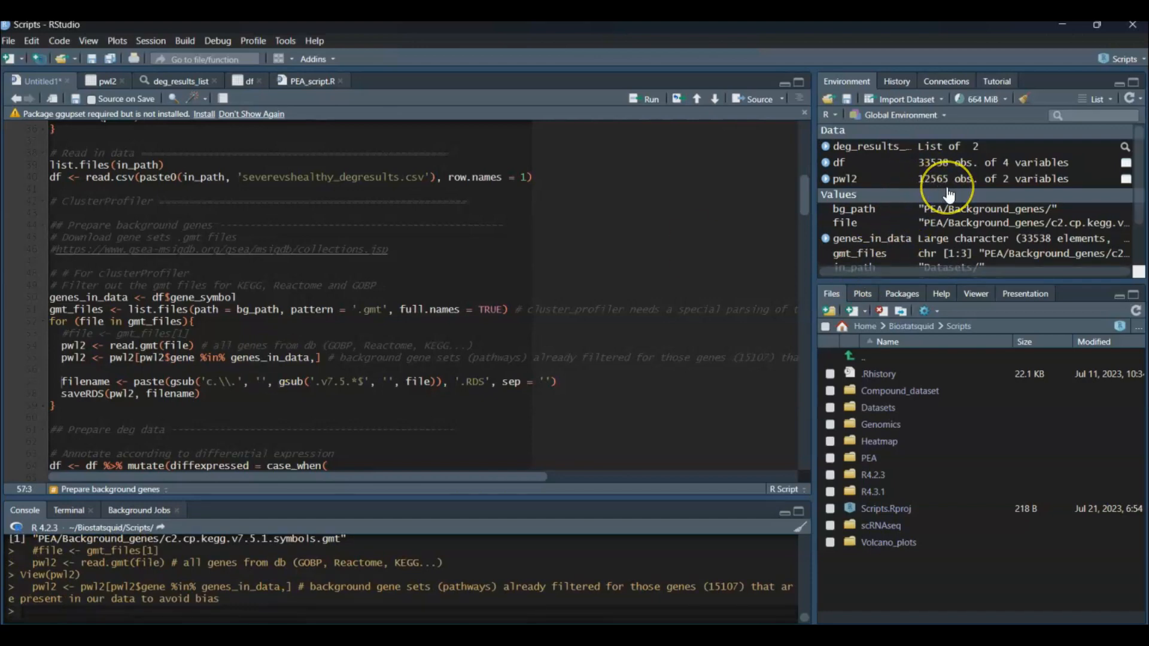
{"action": "mouse_move", "coordinate": [589, 285]}
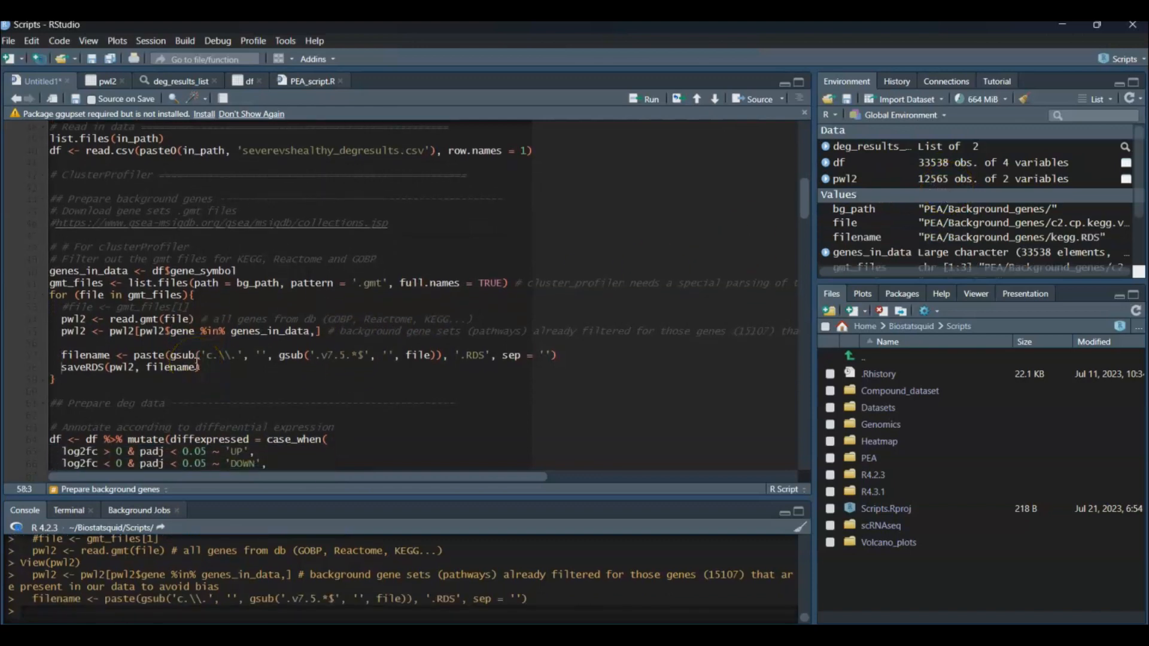
Print filename to confirm it is "PEA/Background_genes/kegg.RDS".
{"action": "double_click", "coordinate": [86, 354]}
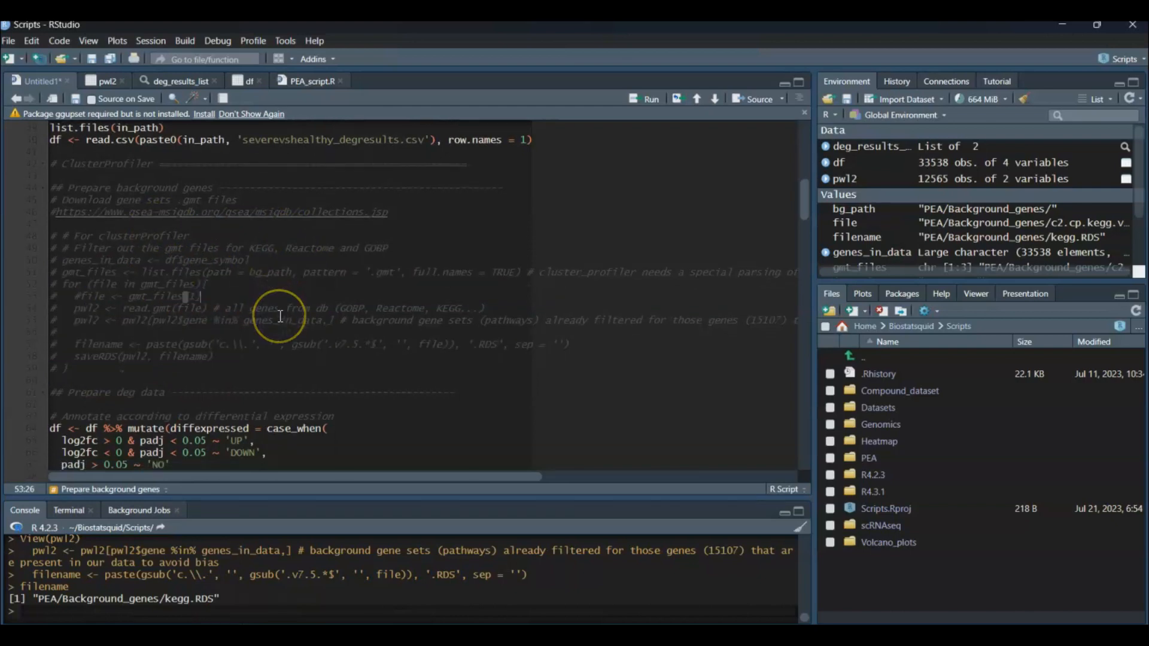
Load the Reactome background genes (84,477 rows), set cutoffs 0.05 and 5, and print filename "severevshealthy_reactome".
{"action": "scroll", "scroll_direction": "down", "scroll_amount": 3}
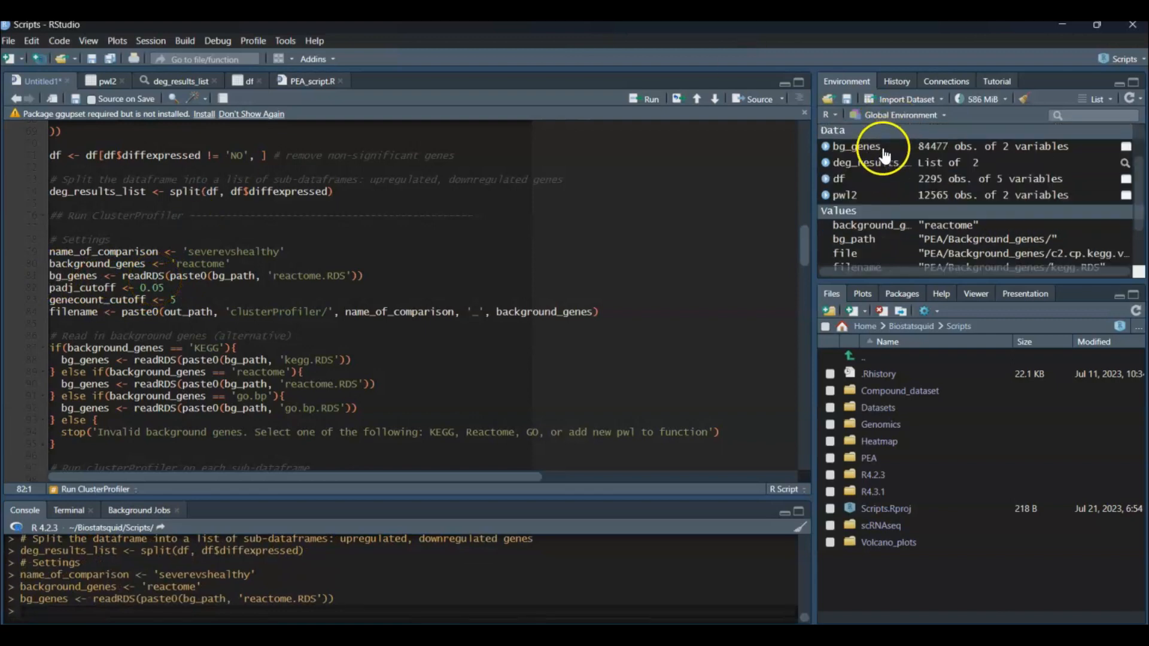
{"action": "left_click", "coordinate": [856, 146]}
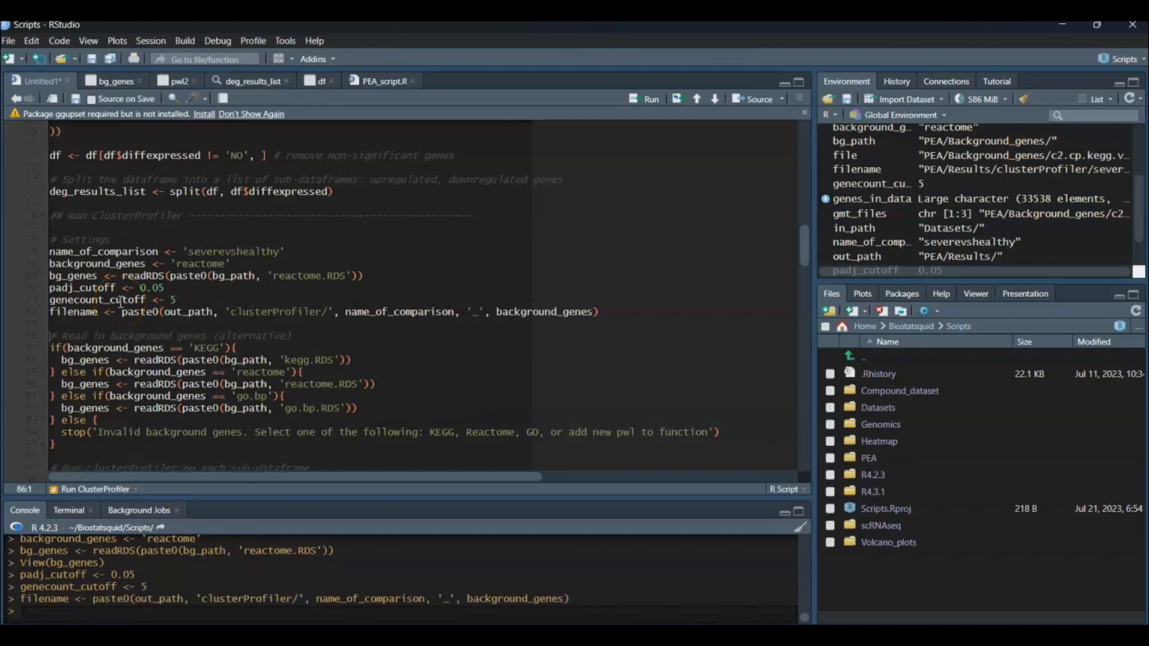
{"action": "double_click", "coordinate": [73, 311]}
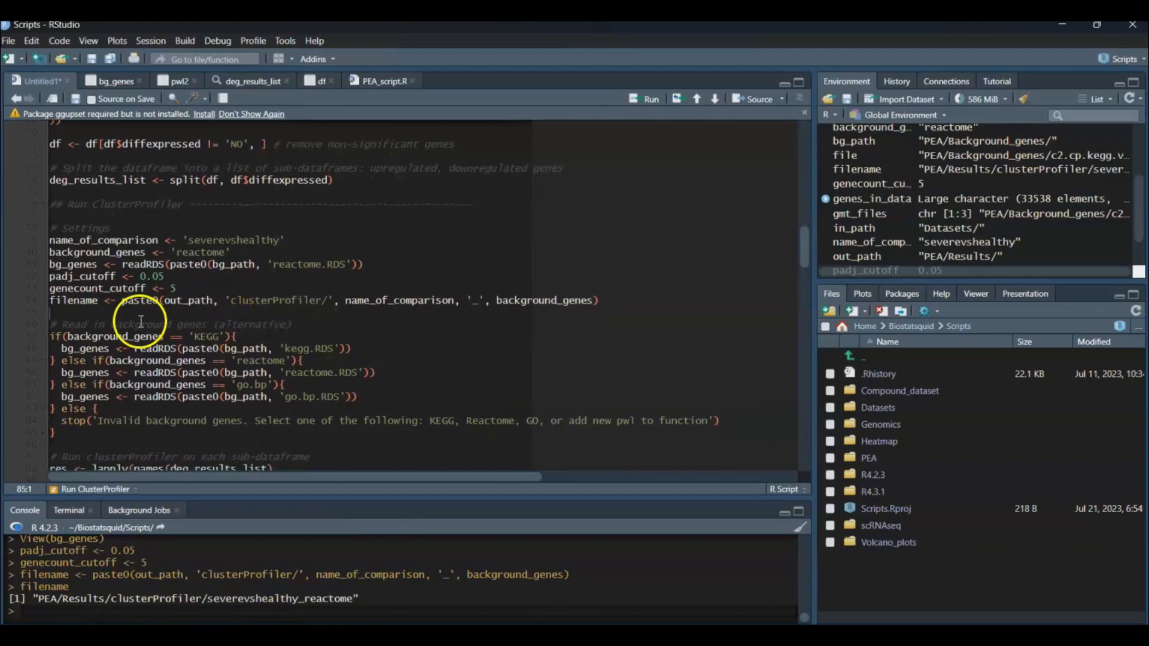
{"action": "scroll", "scroll_direction": "down", "scroll_amount": 3}
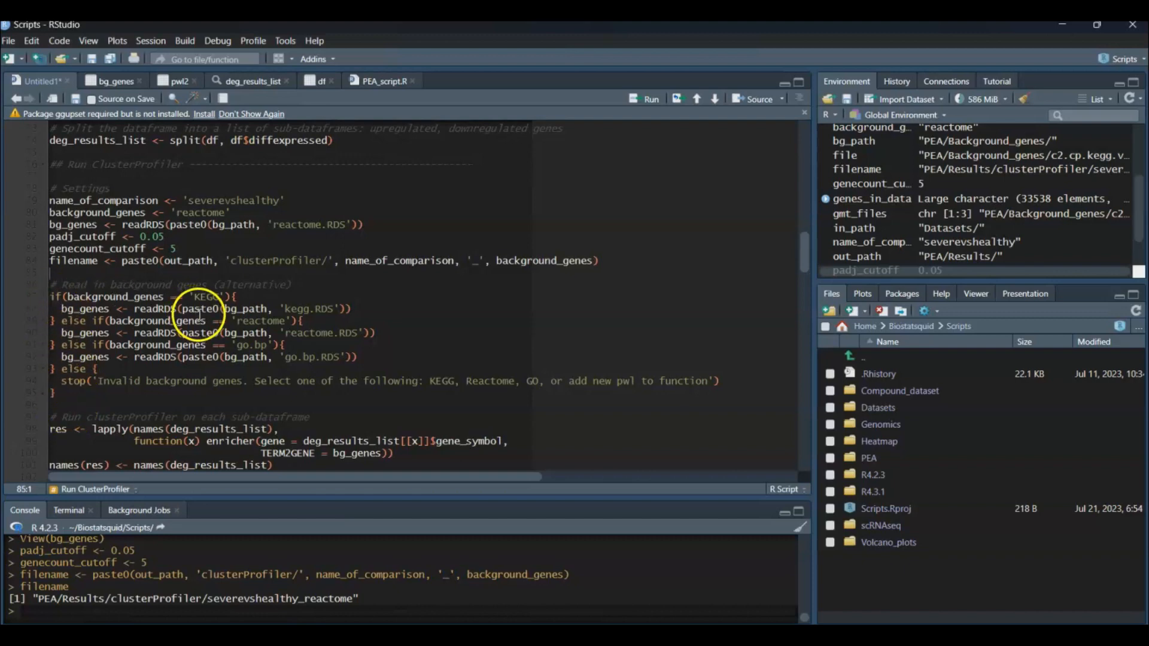
{"action": "mouse_move", "coordinate": [107, 205]}
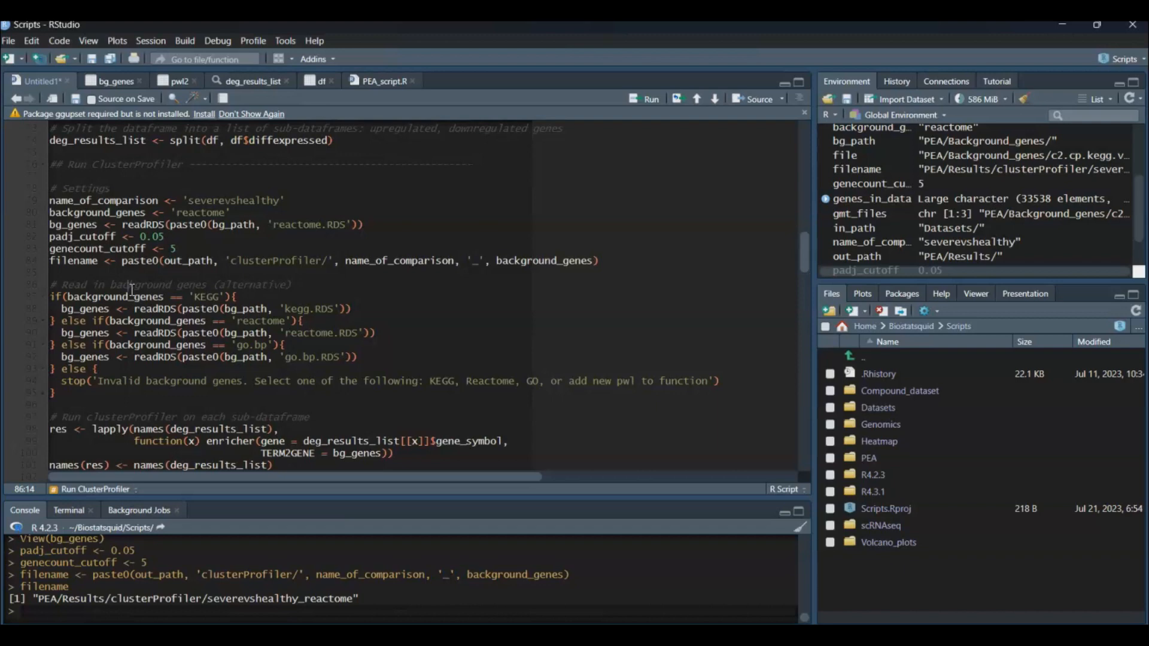
{"action": "scroll", "scroll_direction": "down", "scroll_amount": 3}
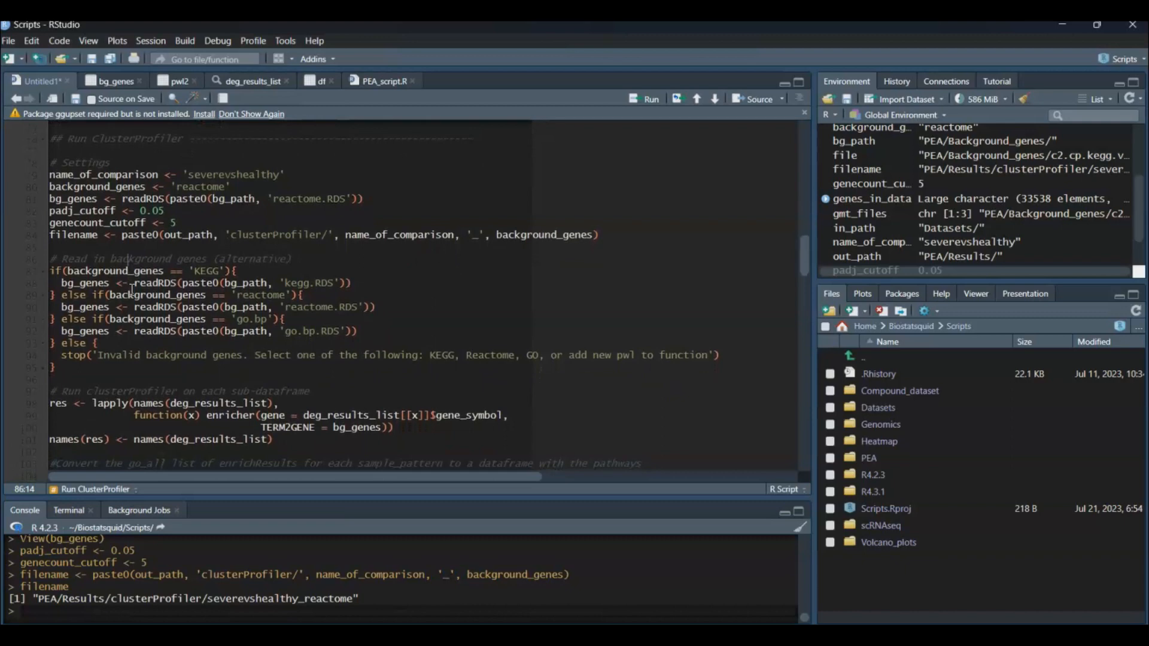
{"action": "scroll", "scroll_direction": "down", "scroll_amount": 3}
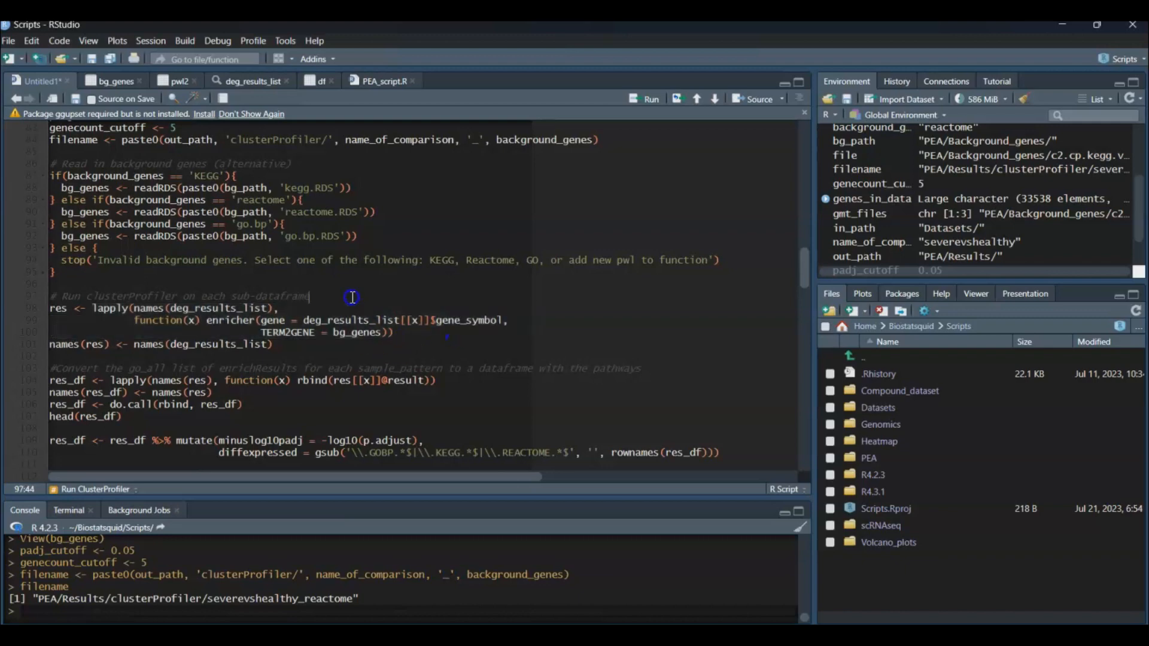
Bring up the enricher help page showing defaults pvalueCutoff 0.05, minGSSize 10, maxGSSize 500.
{"action": "type", "text": "enricher"}
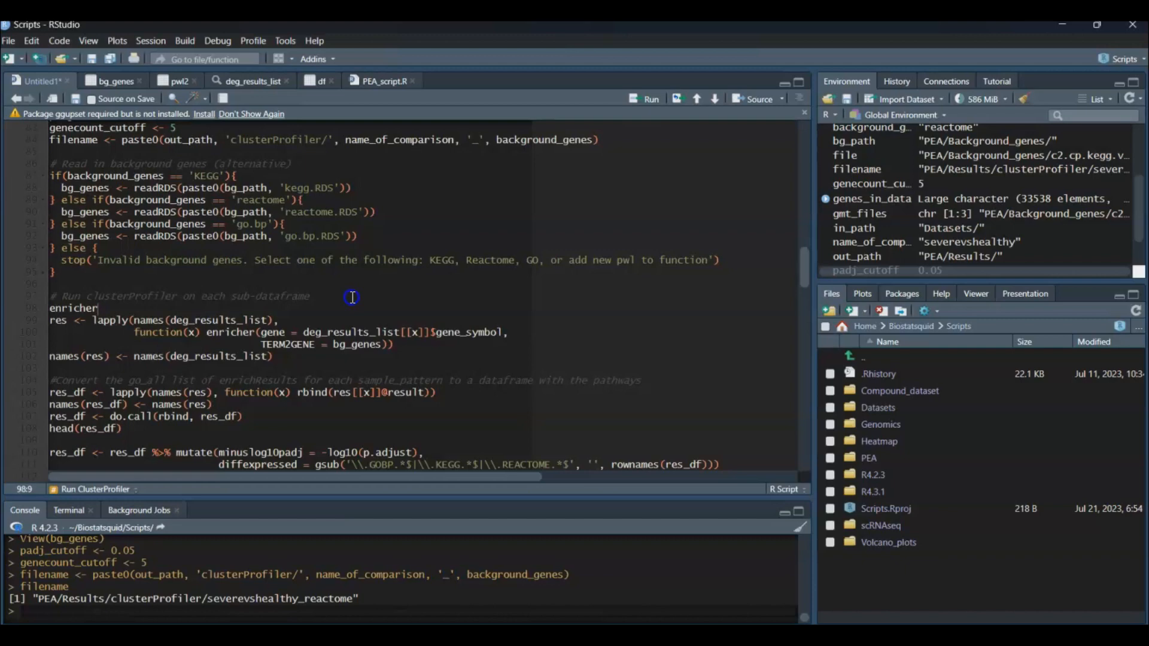
{"action": "type", "text": "()"}
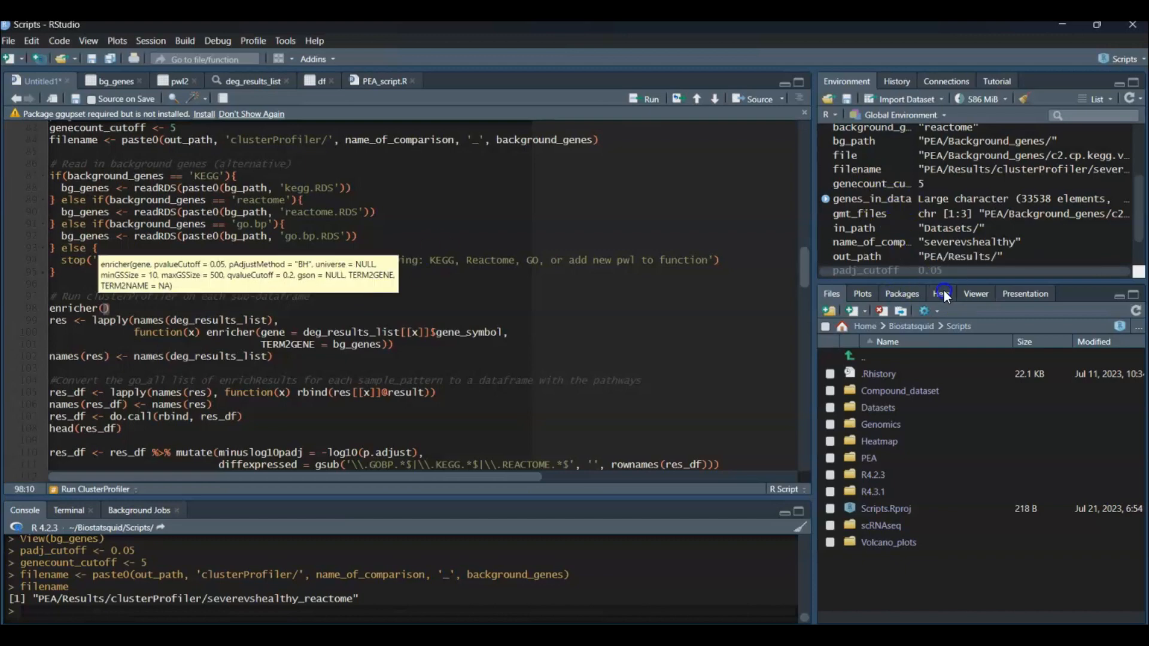
{"action": "left_click", "coordinate": [940, 293]}
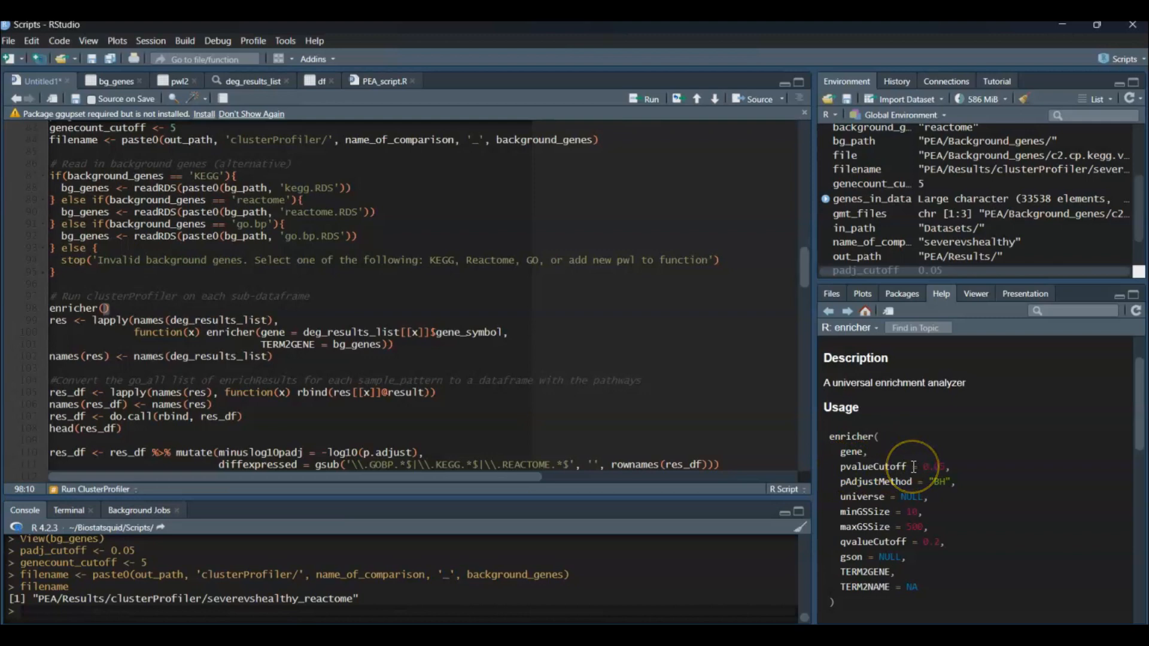
{"action": "mouse_move", "coordinate": [857, 560]}
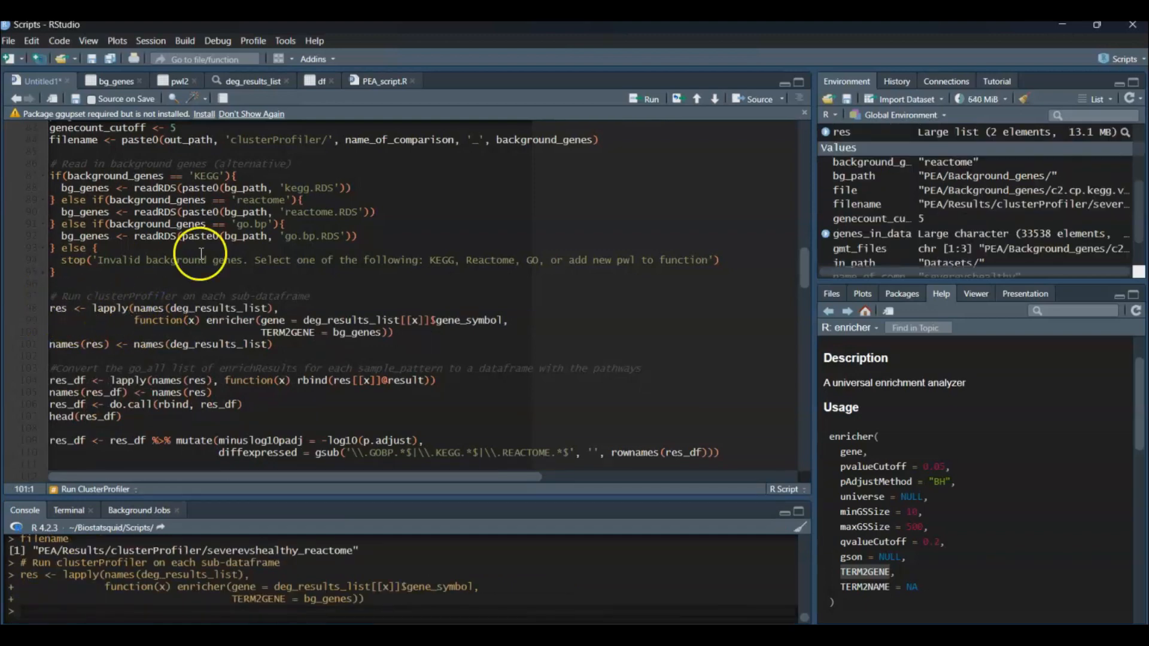
{"action": "mouse_move", "coordinate": [894, 143]}
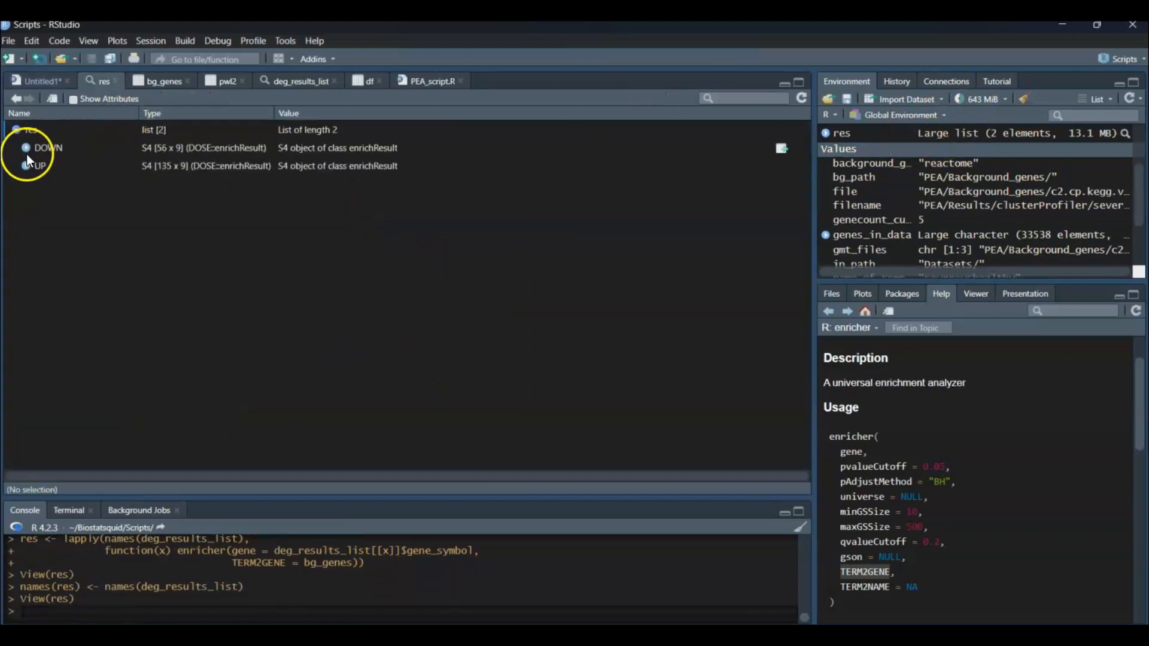
Expand the DOWN enrichment result in the res viewer to inspect its contents.
{"action": "left_click", "coordinate": [24, 147]}
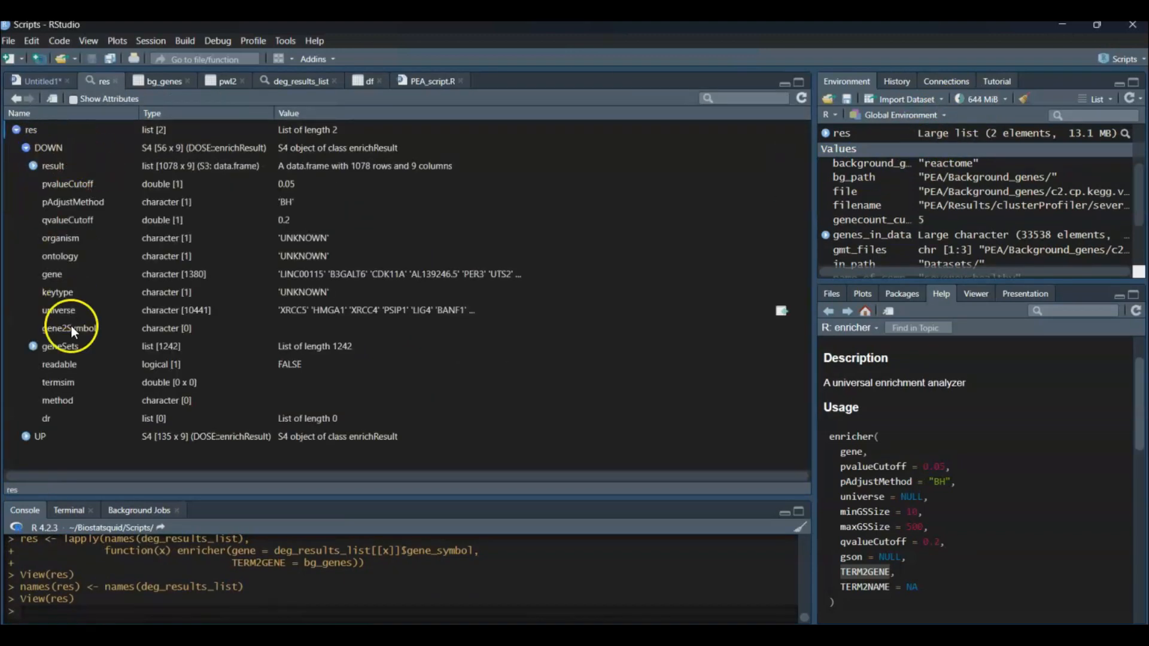
{"action": "scroll", "scroll_direction": "down", "scroll_amount": 3}
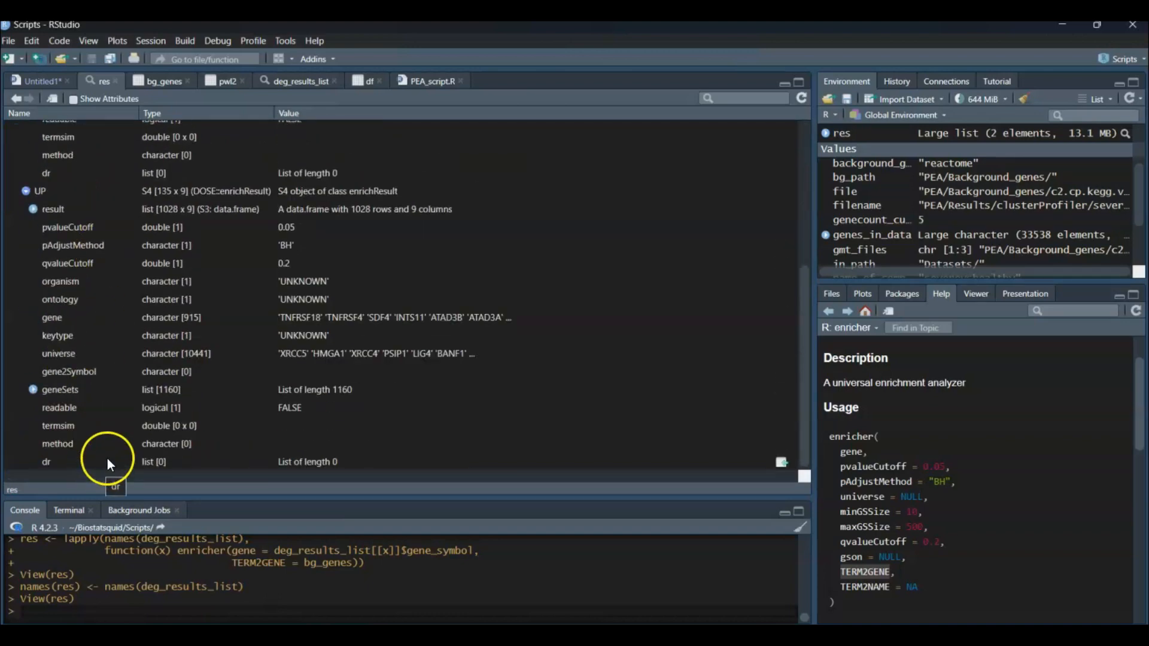
{"action": "mouse_move", "coordinate": [128, 424]}
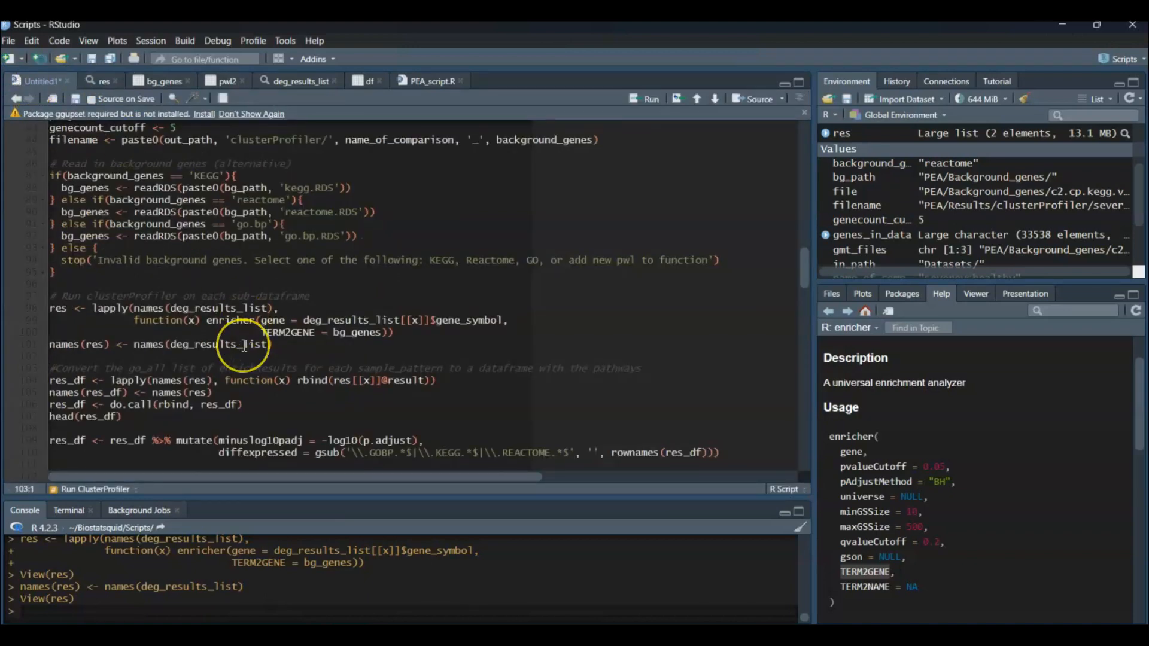
Bind the enrichment results into res_df, a single data frame of 2,106 rows and 9 columns.
{"action": "scroll", "scroll_direction": "down", "scroll_amount": 3}
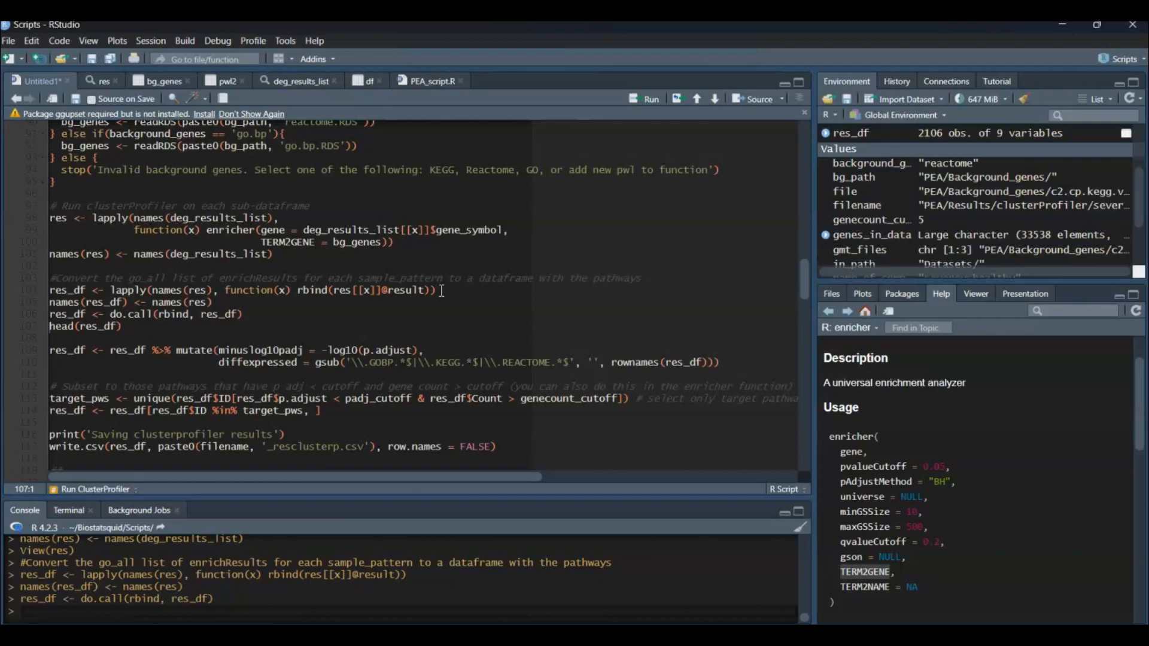
{"action": "mouse_move", "coordinate": [864, 139]}
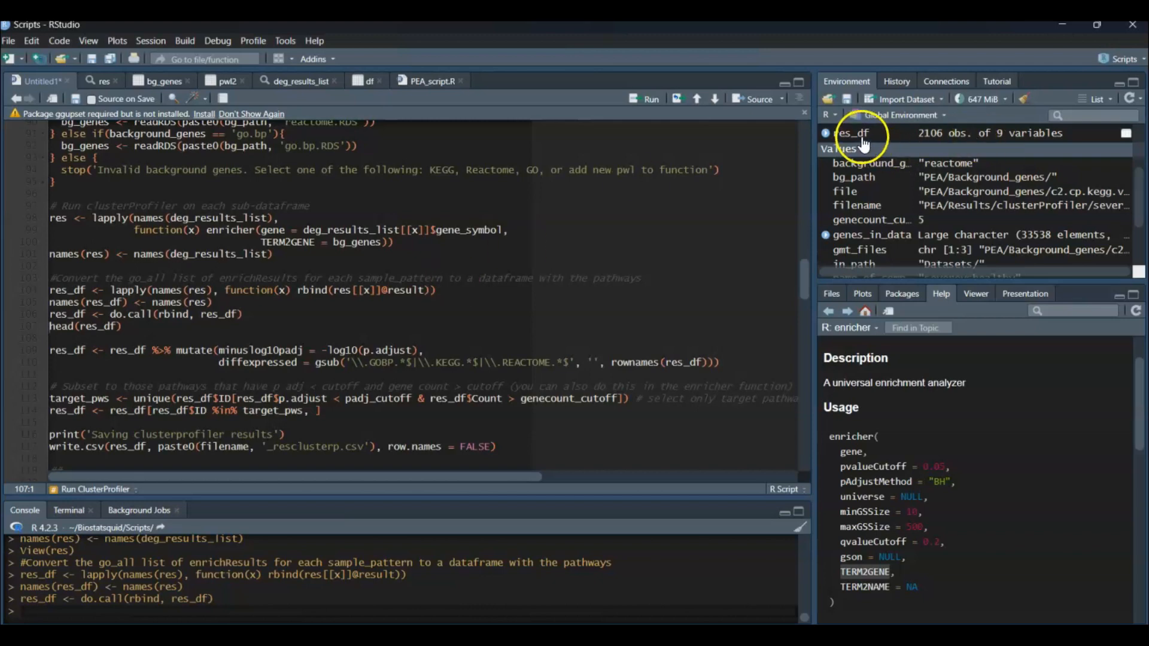
View res_df and scroll through its pathway, ratio, p-value and adjusted p-value columns.
{"action": "left_click", "coordinate": [851, 133]}
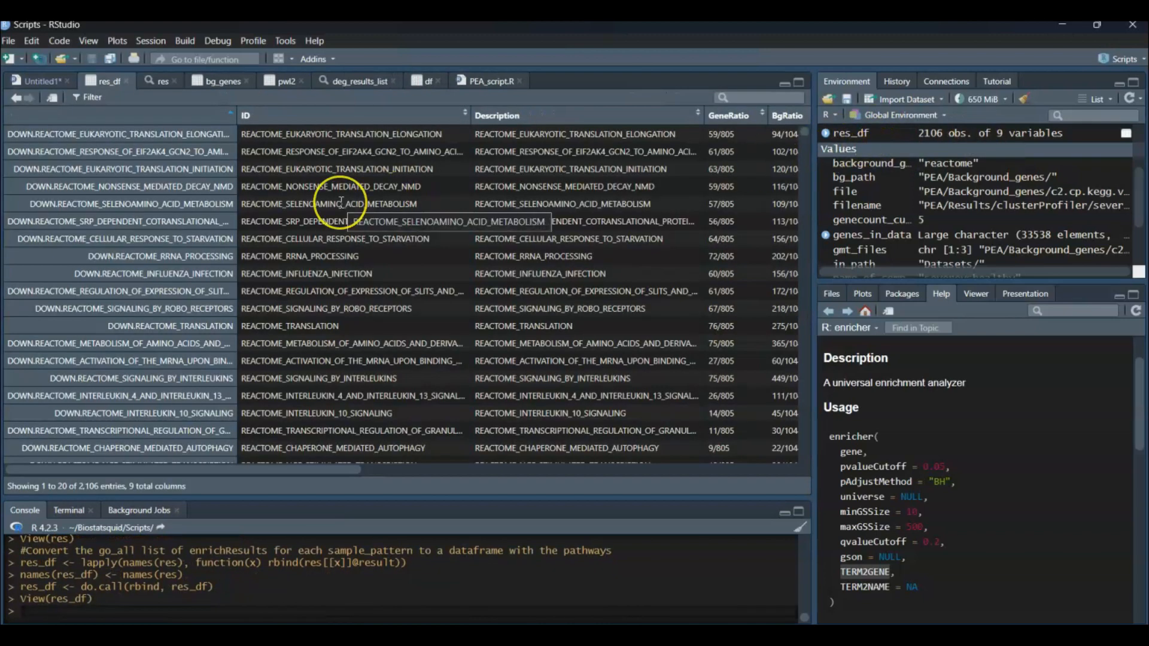
{"action": "mouse_move", "coordinate": [465, 221]}
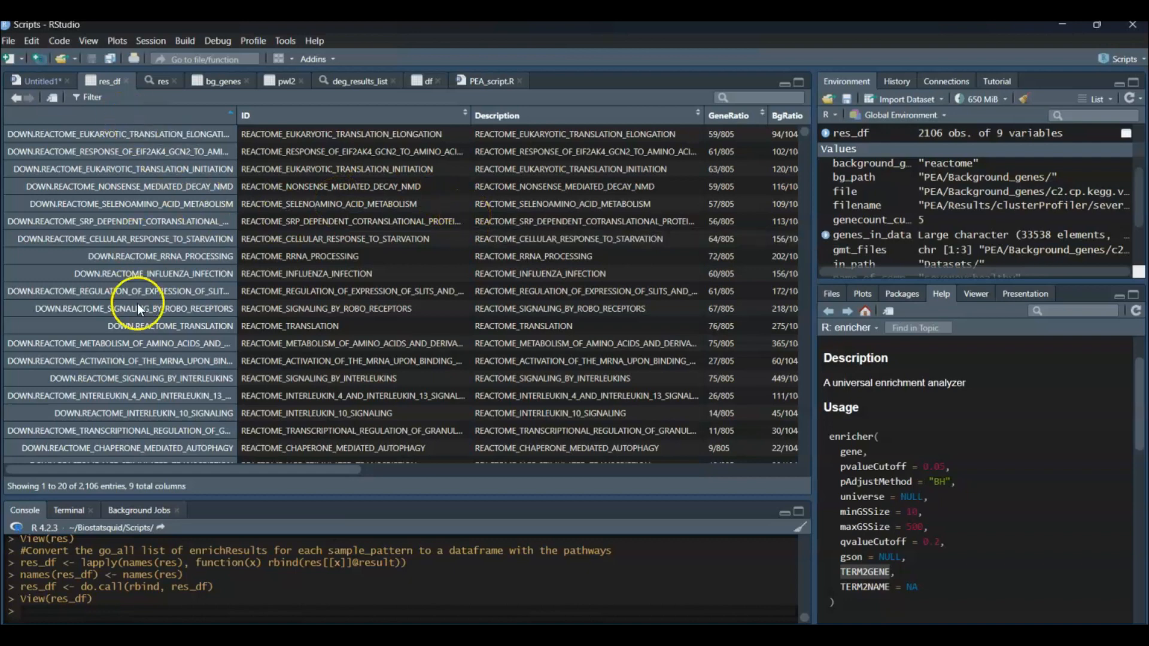
{"action": "mouse_move", "coordinate": [158, 192]}
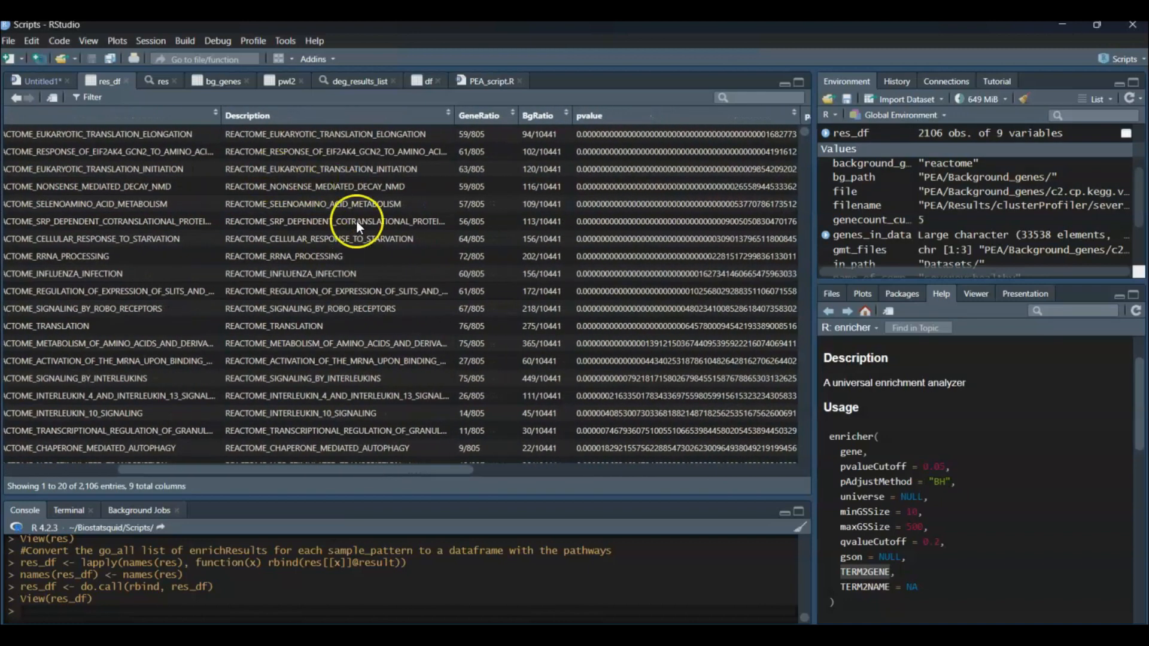
{"action": "scroll", "scroll_direction": "right", "scroll_amount": 3}
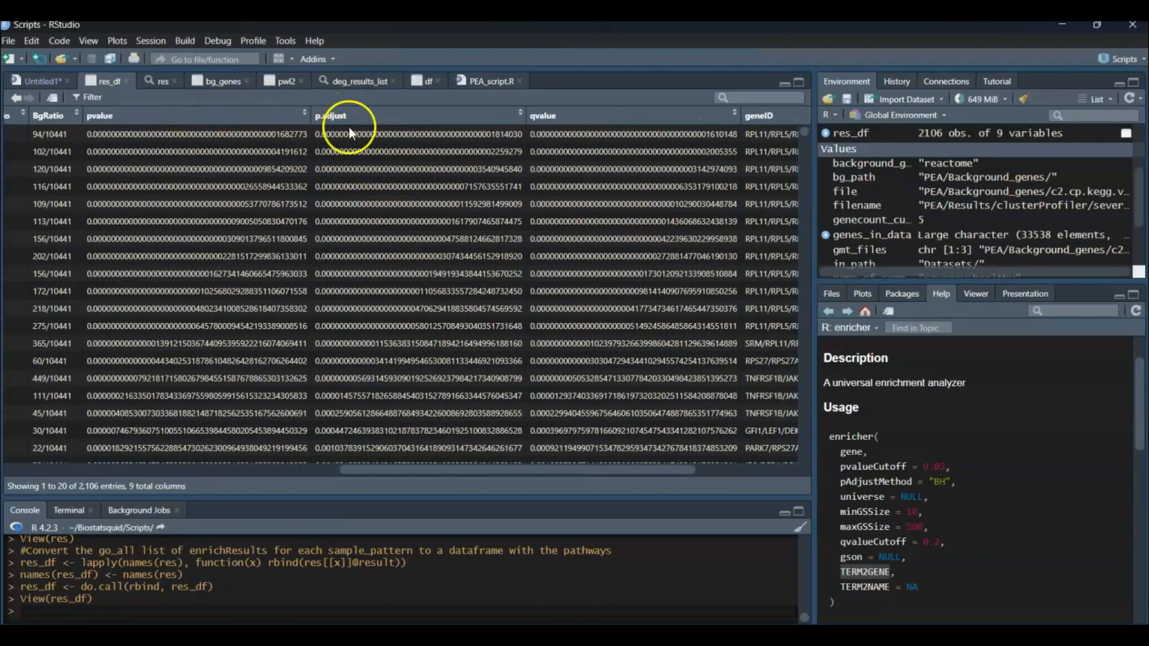
{"action": "mouse_move", "coordinate": [450, 128]}
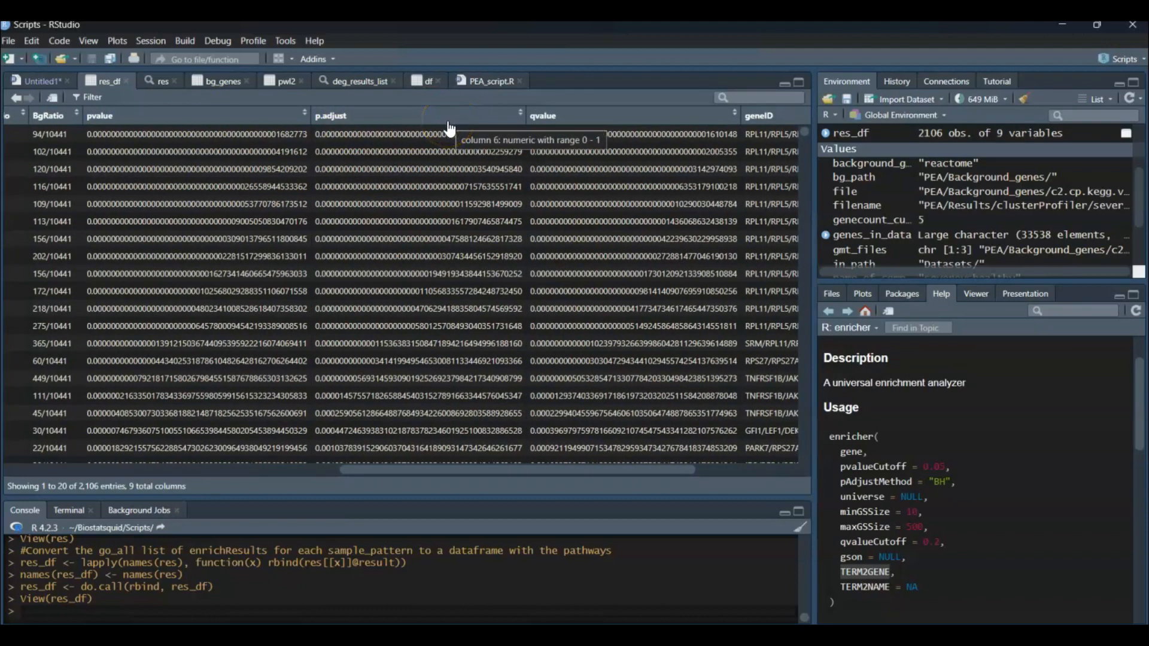
{"action": "scroll", "scroll_direction": "right", "scroll_amount": 3}
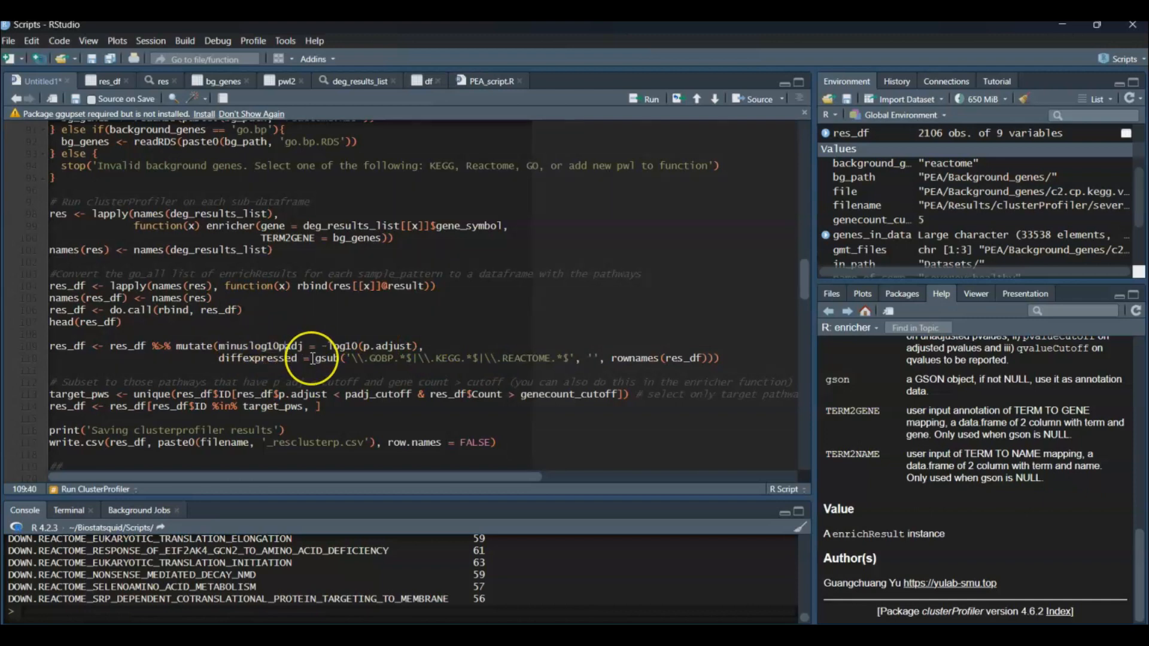
{"action": "mouse_move", "coordinate": [235, 346]}
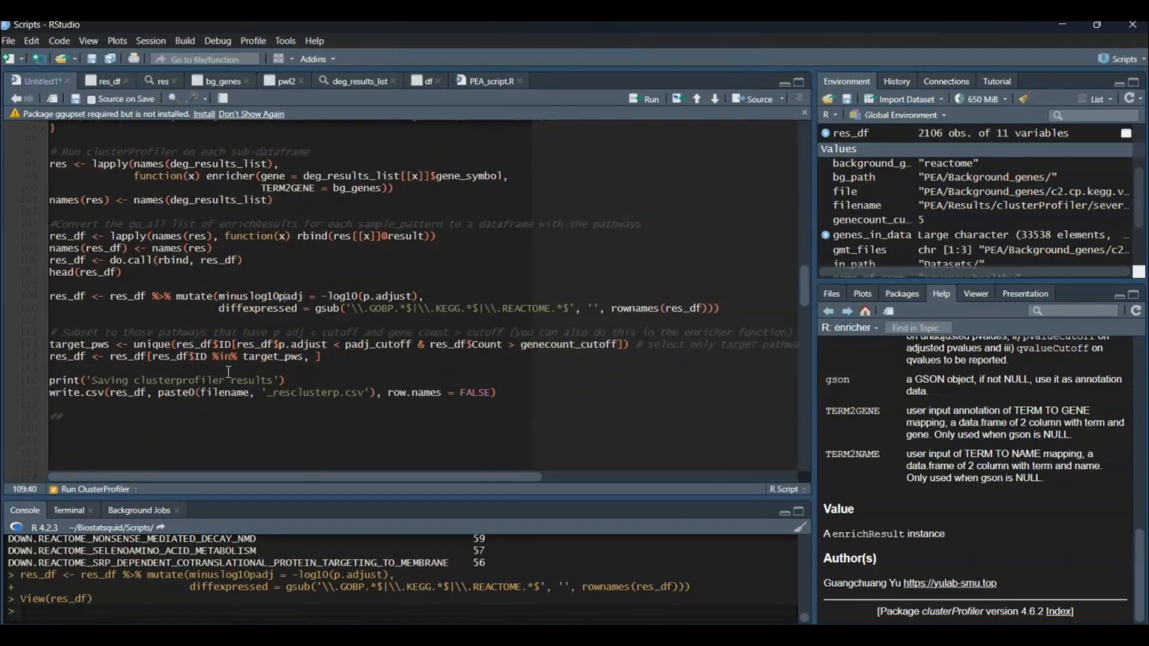
Collect target_pws, the 161 pathways passing both the p-value and gene-count cutoffs.
{"action": "left_click", "coordinate": [163, 339]}
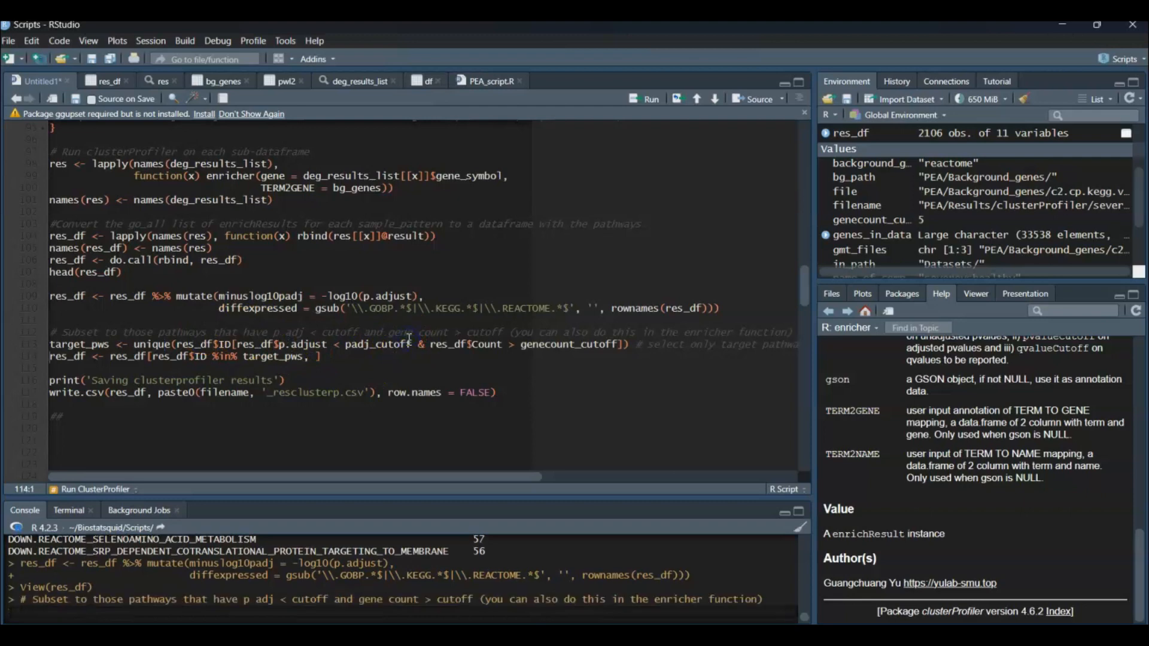
{"action": "key", "text": "Return"}
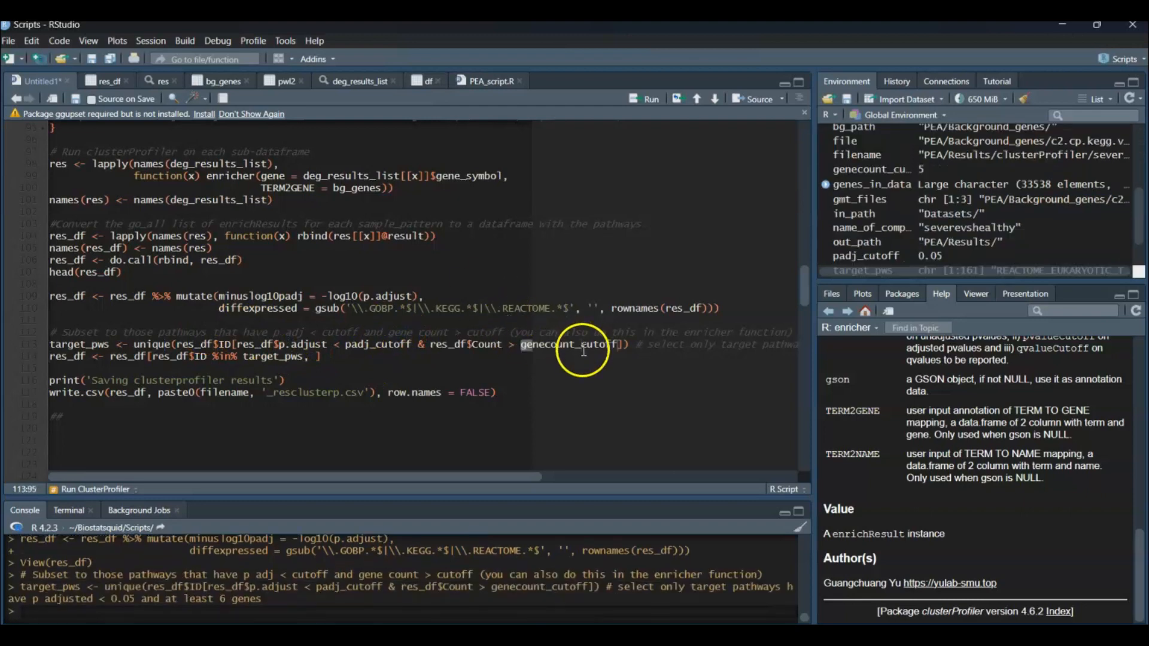
{"action": "mouse_move", "coordinate": [373, 344]}
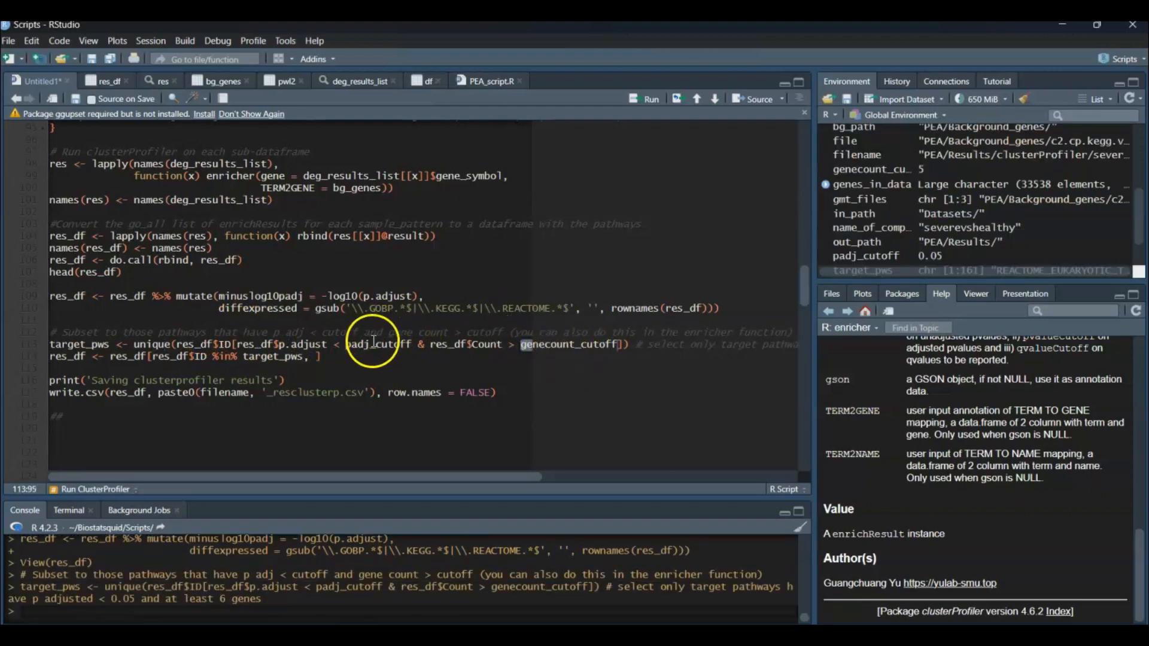
Locate the definition of padj_cutoff in the script.
{"action": "double_click", "coordinate": [377, 344]}
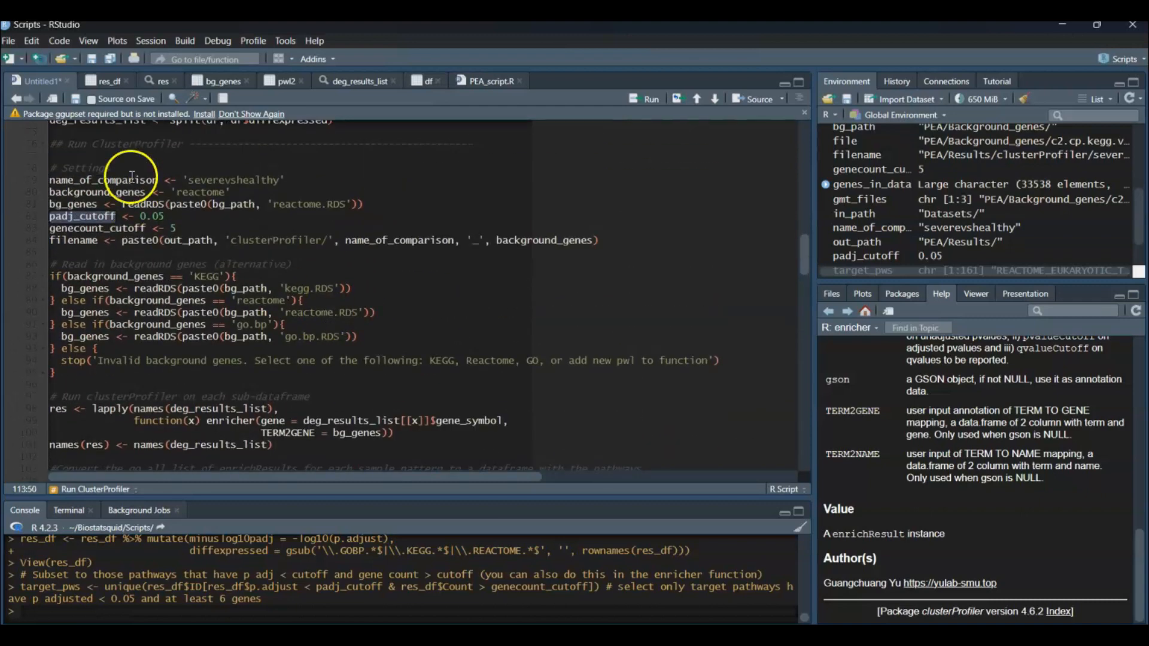
{"action": "scroll", "scroll_direction": "down", "scroll_amount": 3}
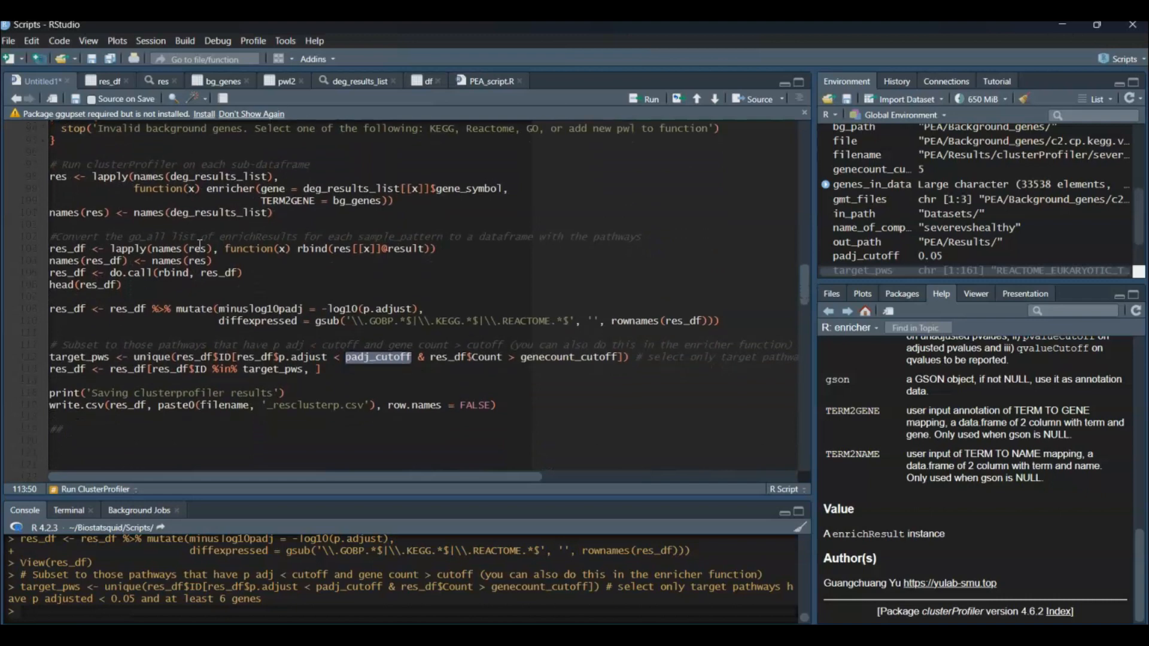